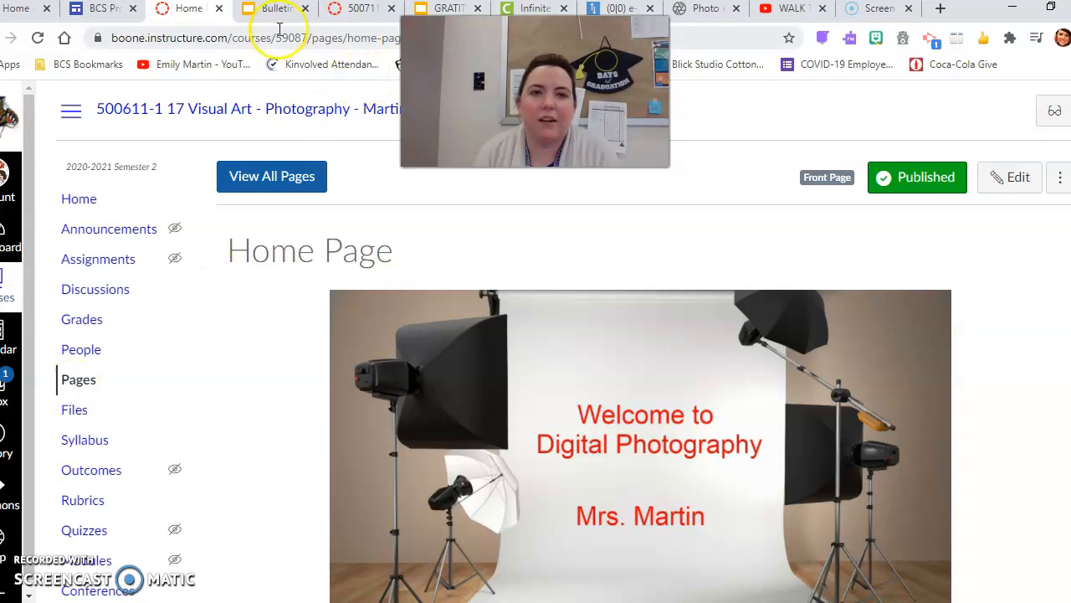
{"action": "mouse_move", "coordinate": [553, 248]}
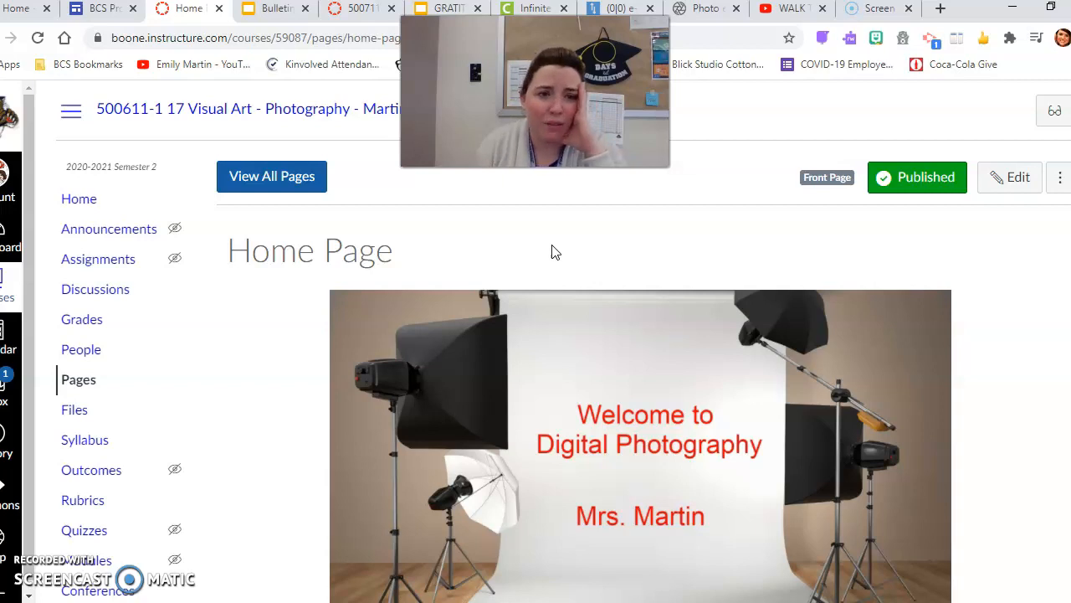
- Locate the Friday row in the Canvas course and go to its 1/22/21 Cougar Pixlr page
{"action": "scroll", "scroll_direction": "down", "scroll_amount": 3}
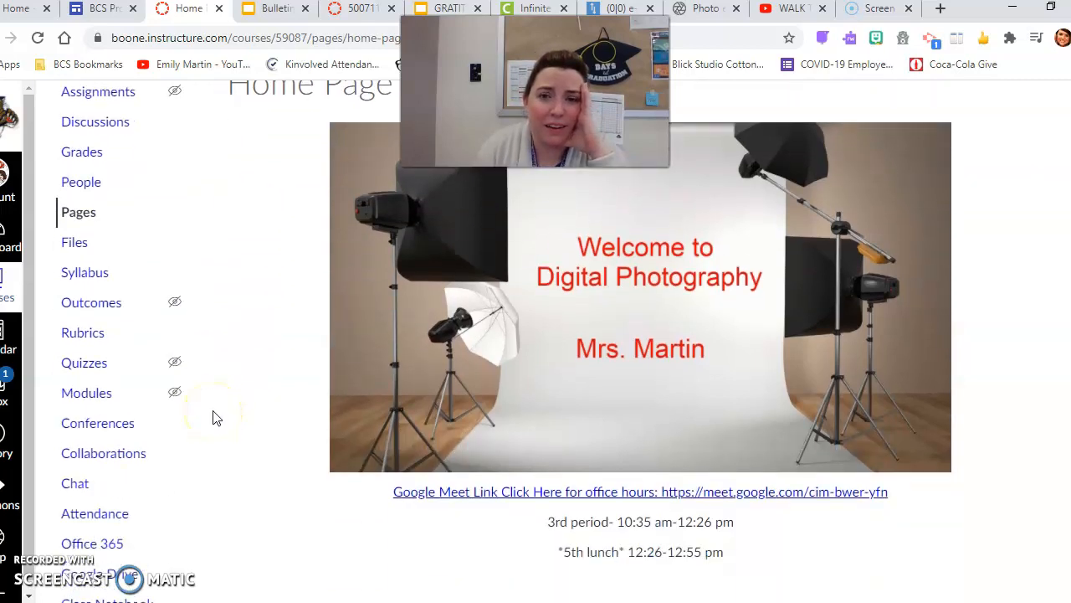
{"action": "scroll", "scroll_direction": "down", "scroll_amount": 3}
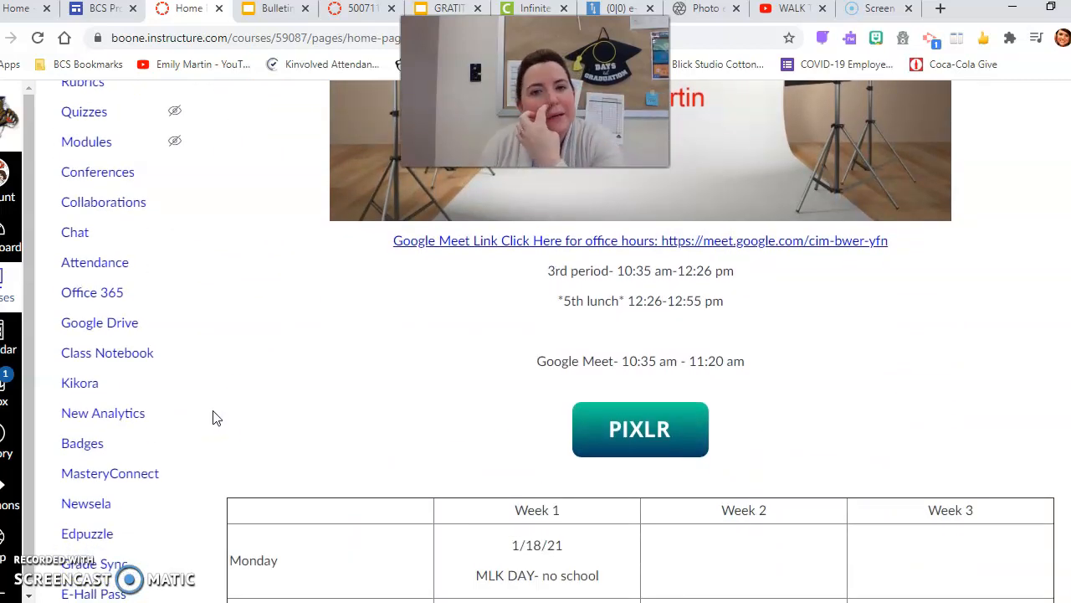
{"action": "scroll", "scroll_direction": "down", "scroll_amount": 3}
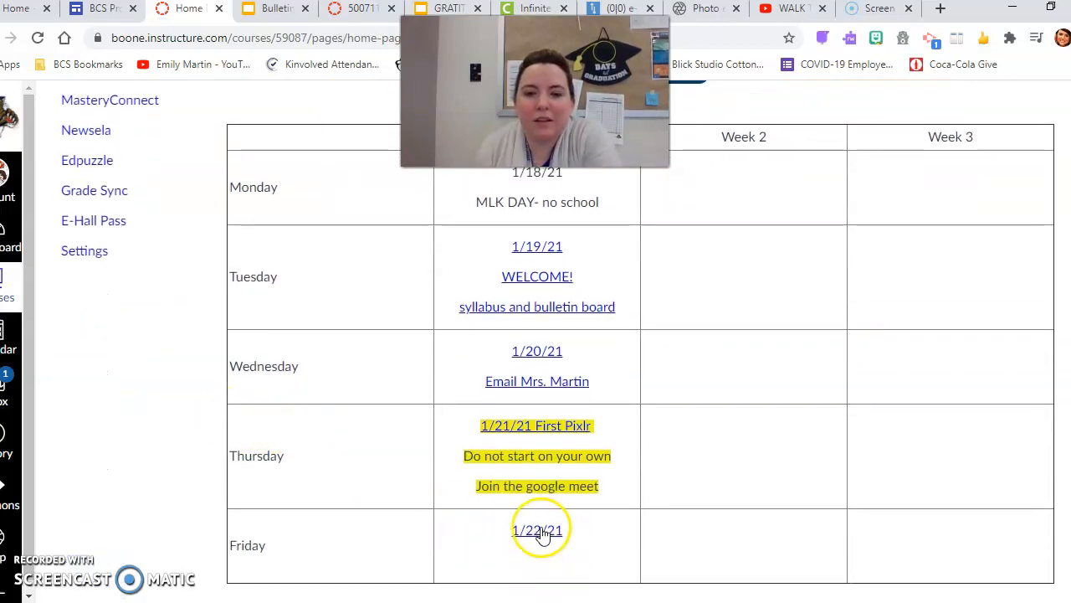
{"action": "left_click", "coordinate": [535, 528]}
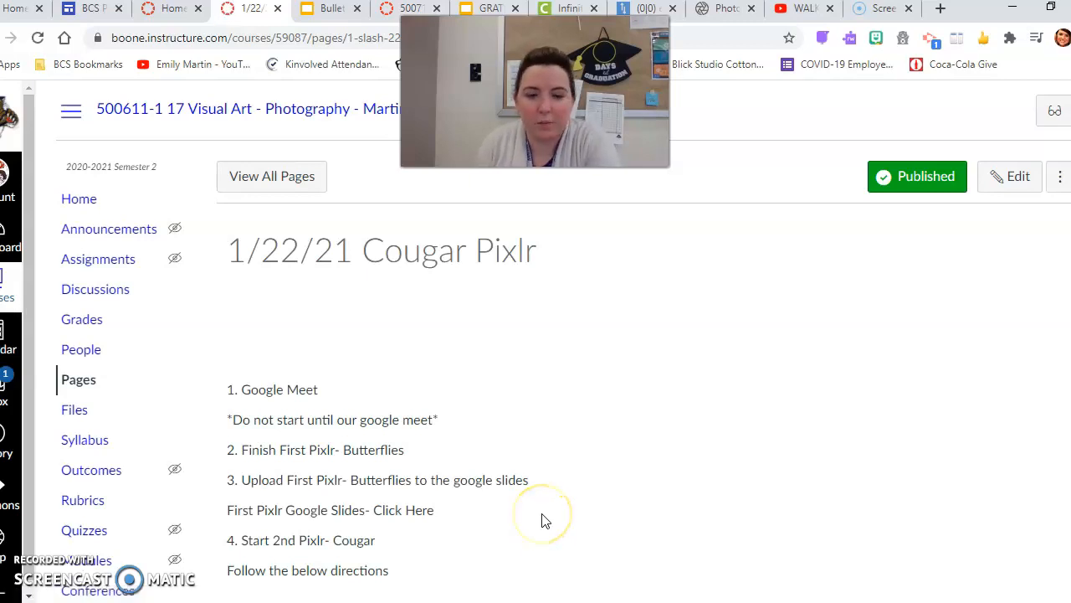
{"action": "mouse_move", "coordinate": [355, 395]}
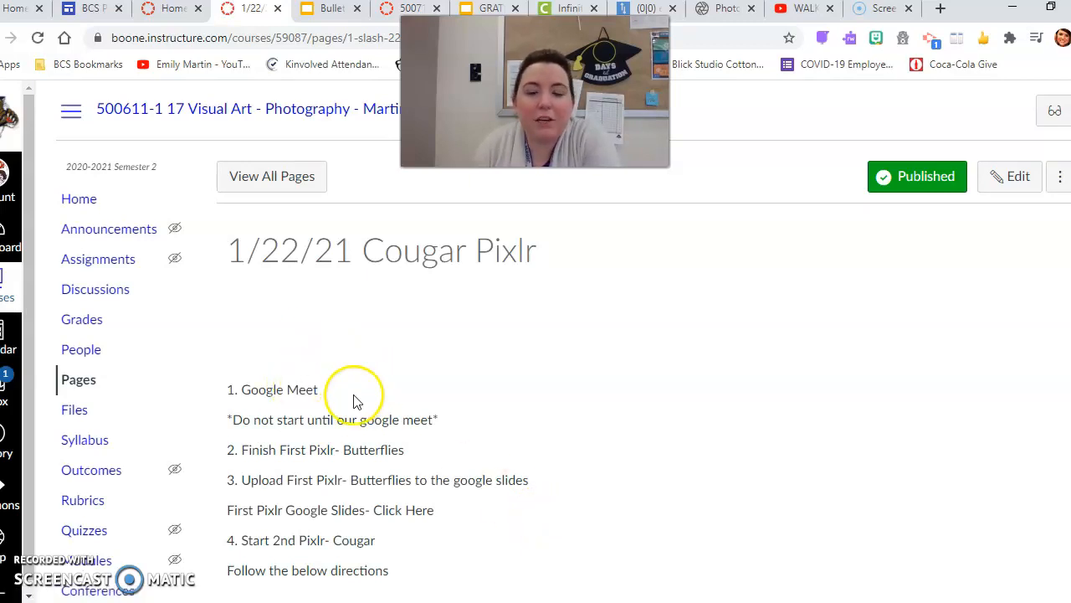
{"action": "mouse_move", "coordinate": [360, 427]}
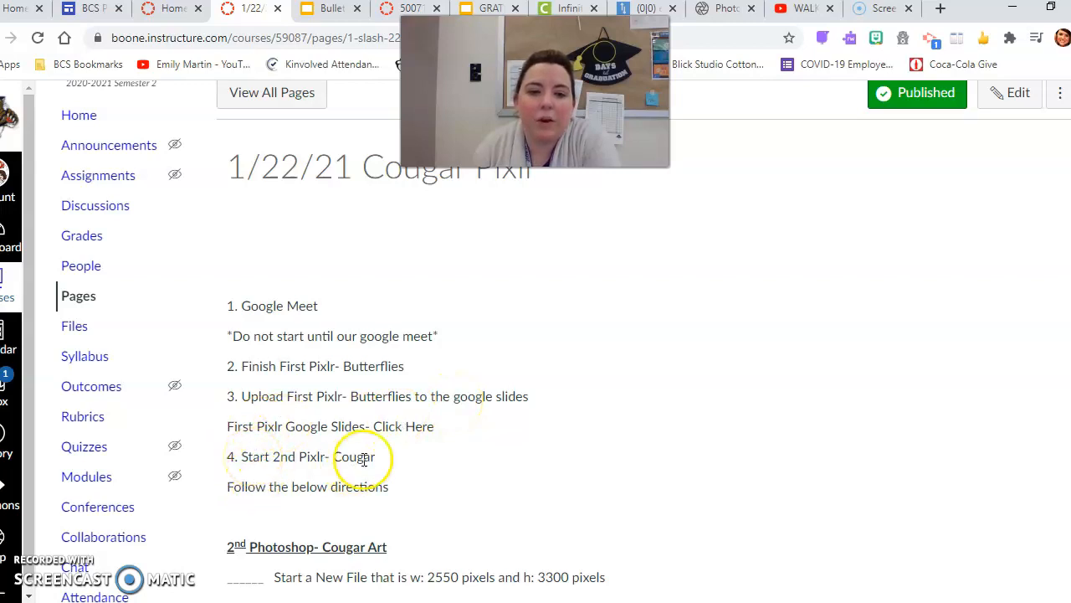
{"action": "mouse_move", "coordinate": [434, 467]}
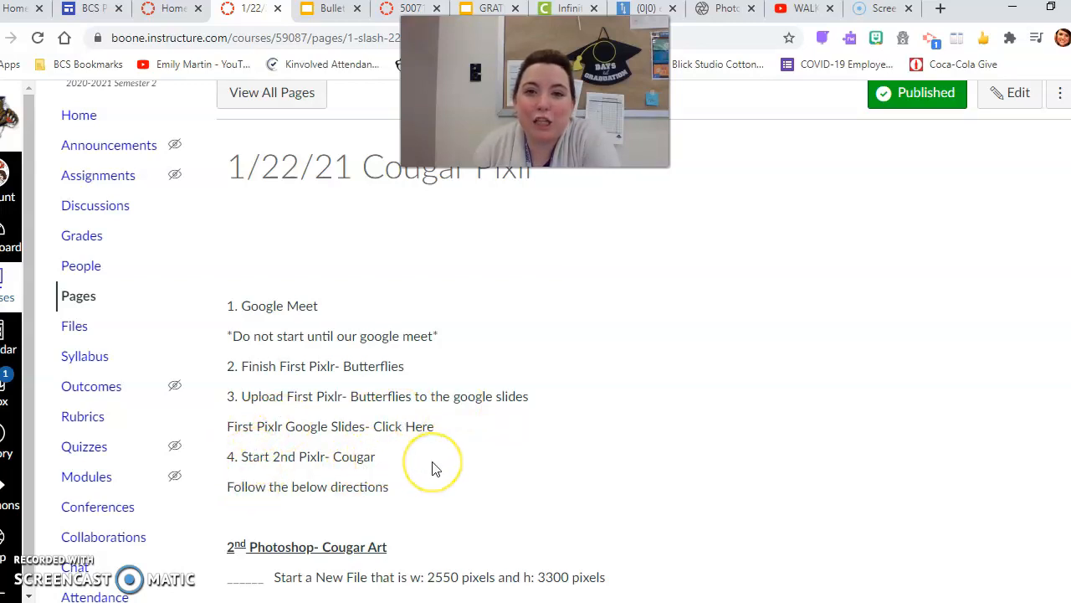
- Scroll through the numbered Cougar Art directions on the assignment page
{"action": "scroll", "scroll_direction": "down", "scroll_amount": 3}
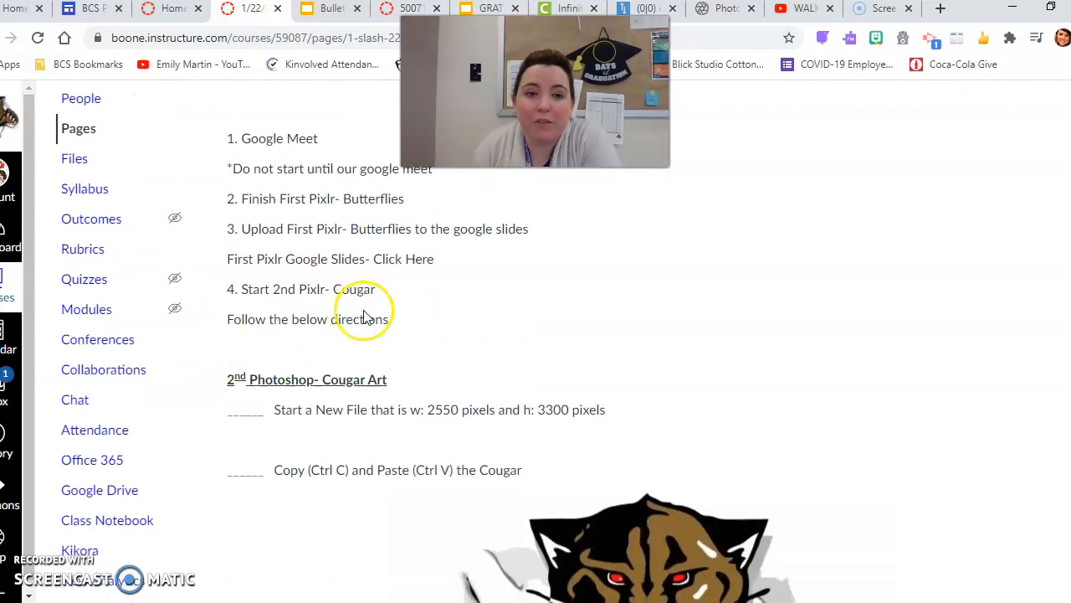
{"action": "scroll", "scroll_direction": "down", "scroll_amount": 3}
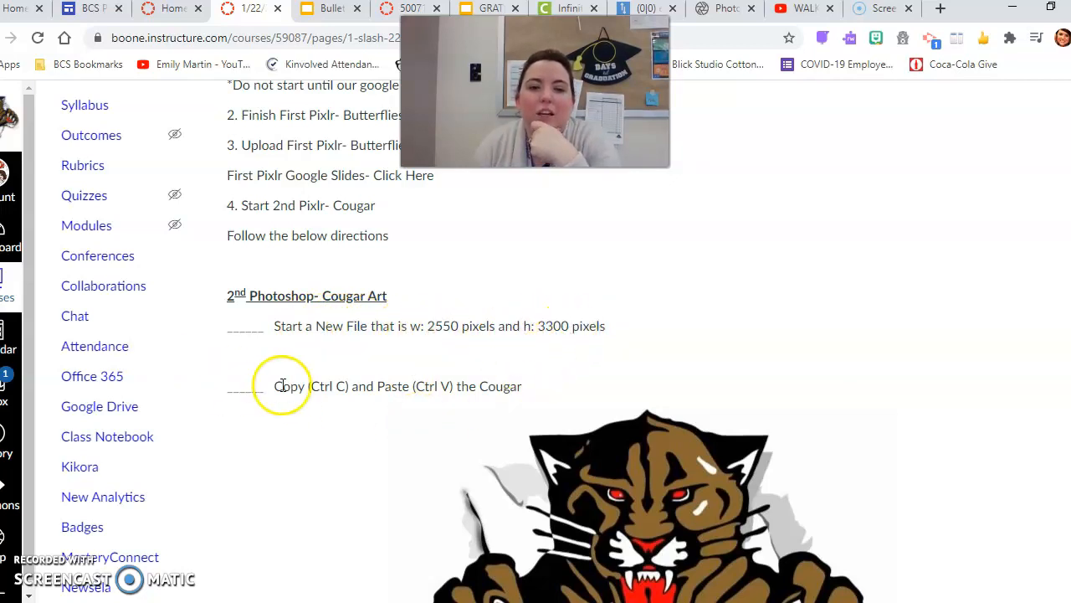
{"action": "scroll", "scroll_direction": "down", "scroll_amount": 3}
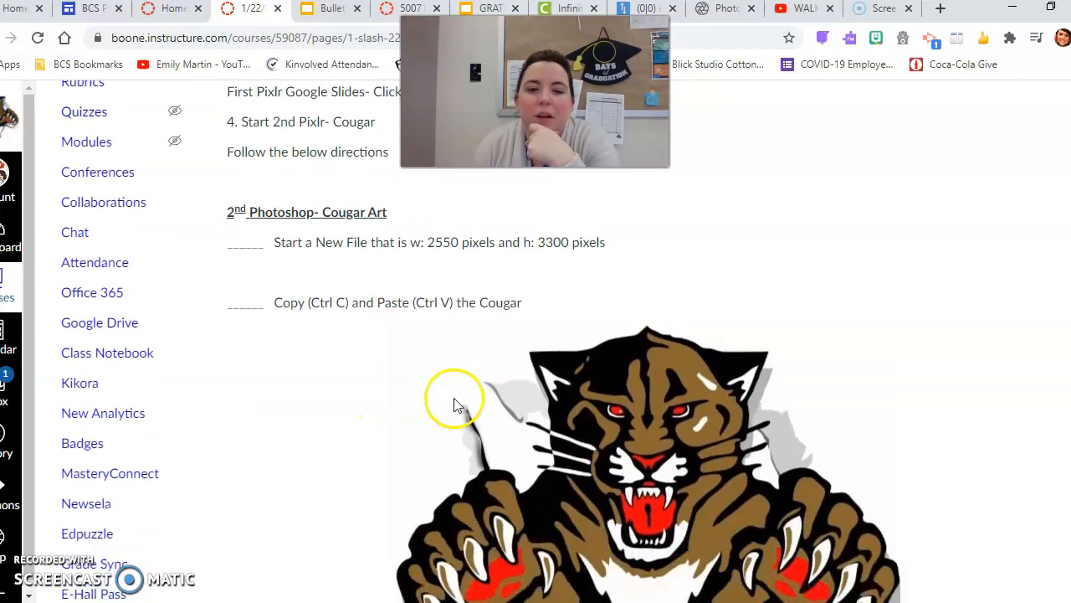
{"action": "mouse_move", "coordinate": [650, 439]}
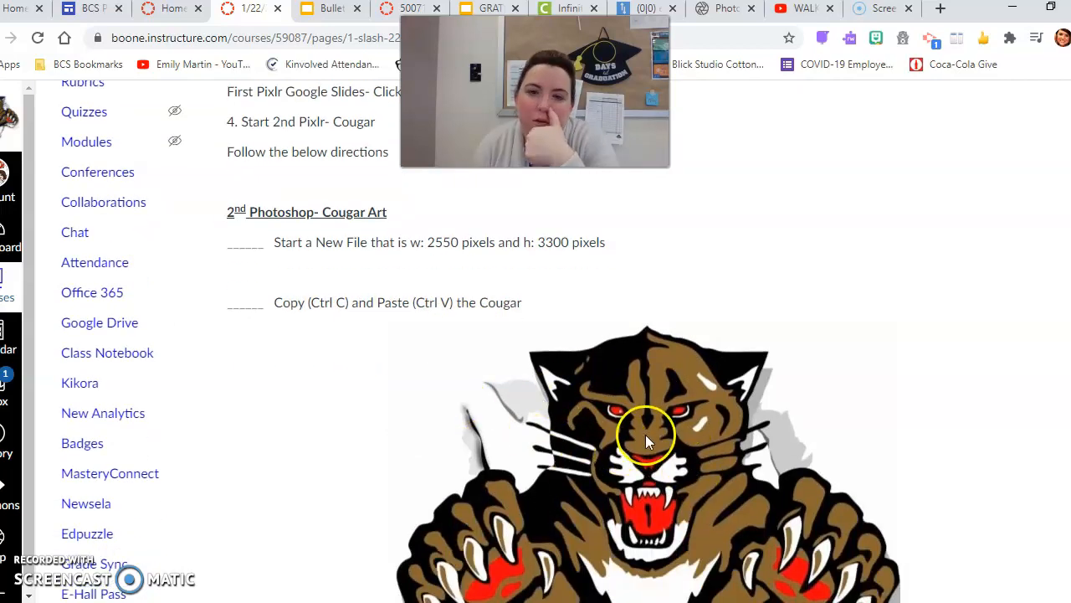
{"action": "mouse_move", "coordinate": [602, 410]}
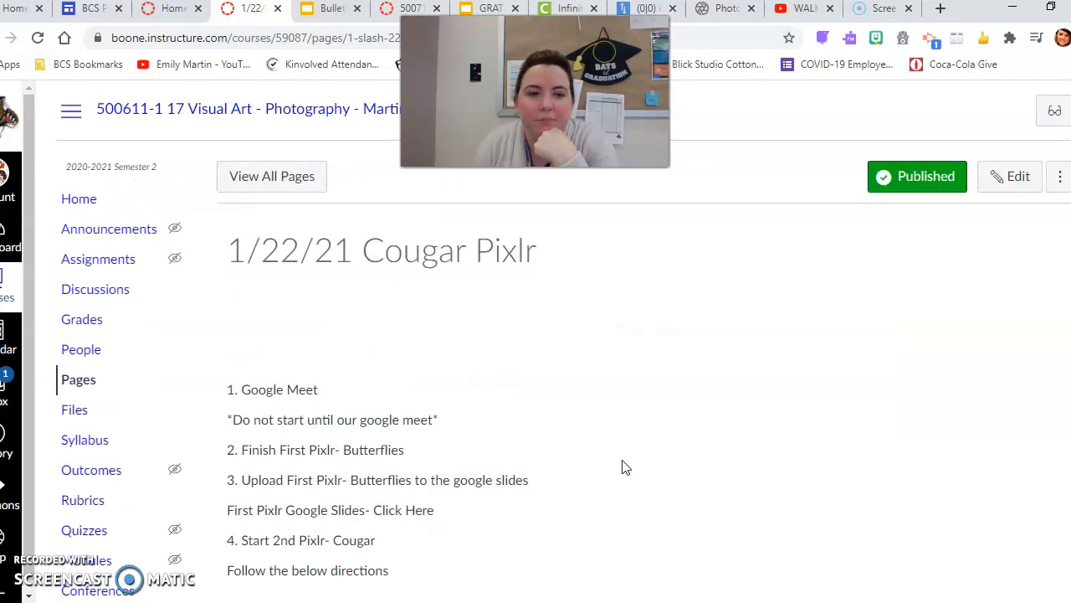
- Switch to the Pixlr site and launch the Pixlr E advanced editor
{"action": "left_click", "coordinate": [78, 199]}
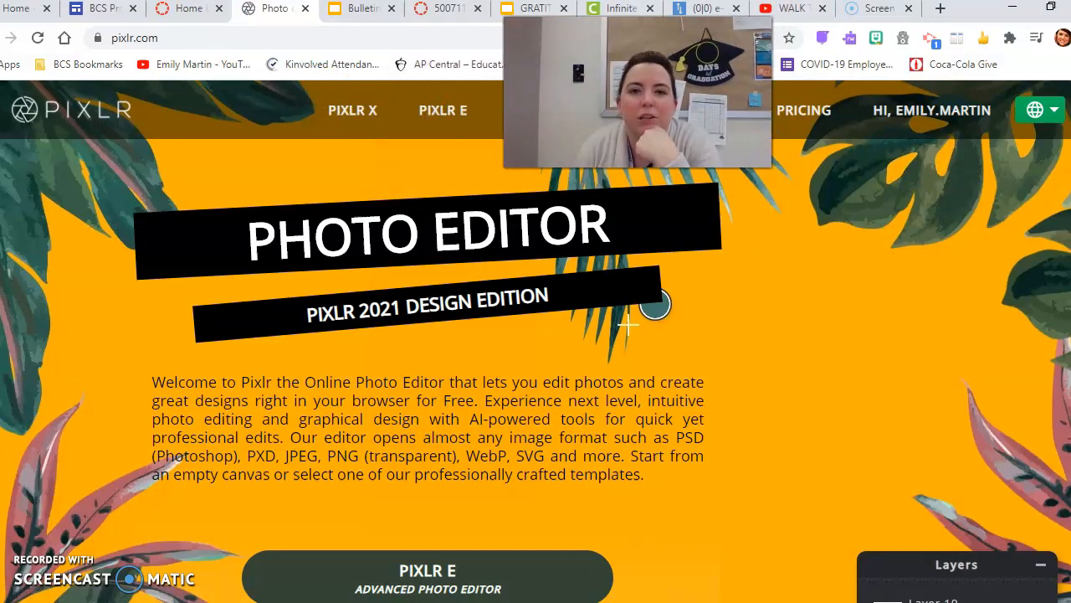
{"action": "left_click", "coordinate": [442, 110]}
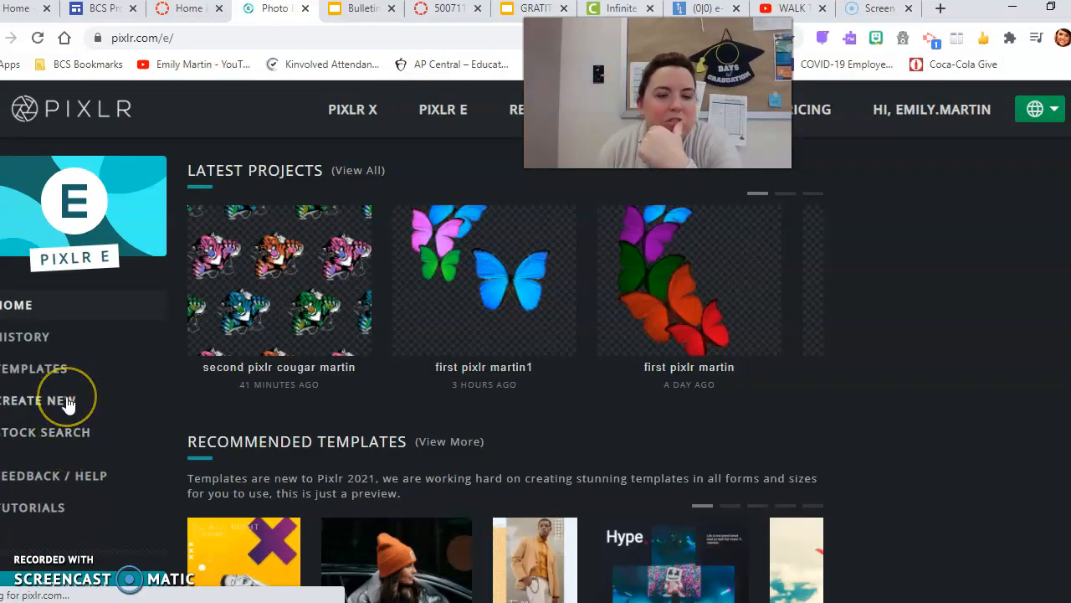
- Start a new image named '2nd pixlr cougar Martin', 2550 px wide by 3300 px tall
{"action": "left_click", "coordinate": [47, 400]}
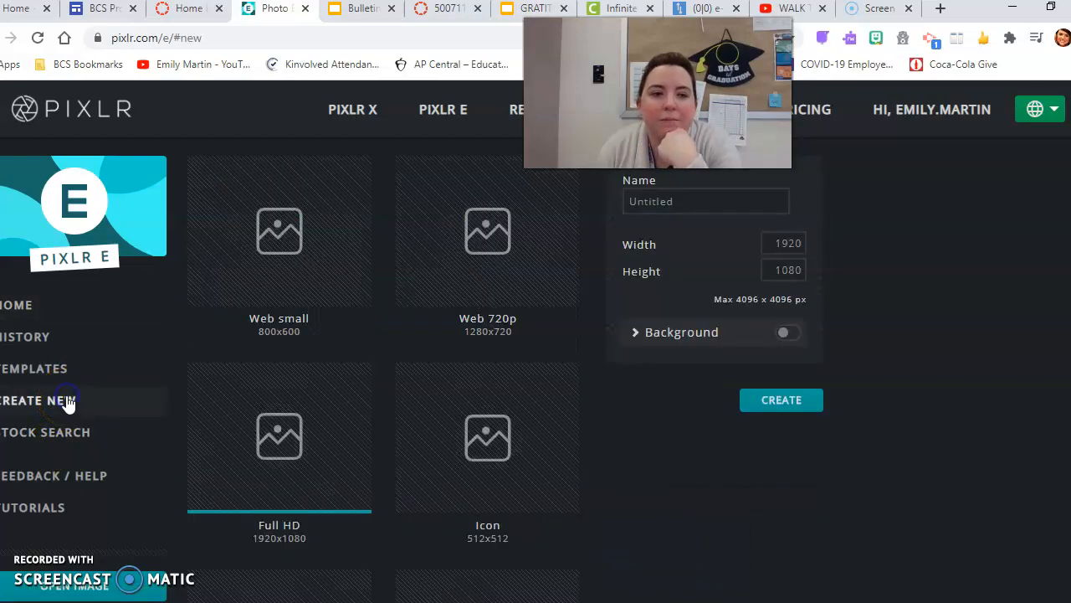
{"action": "left_click", "coordinate": [707, 201]}
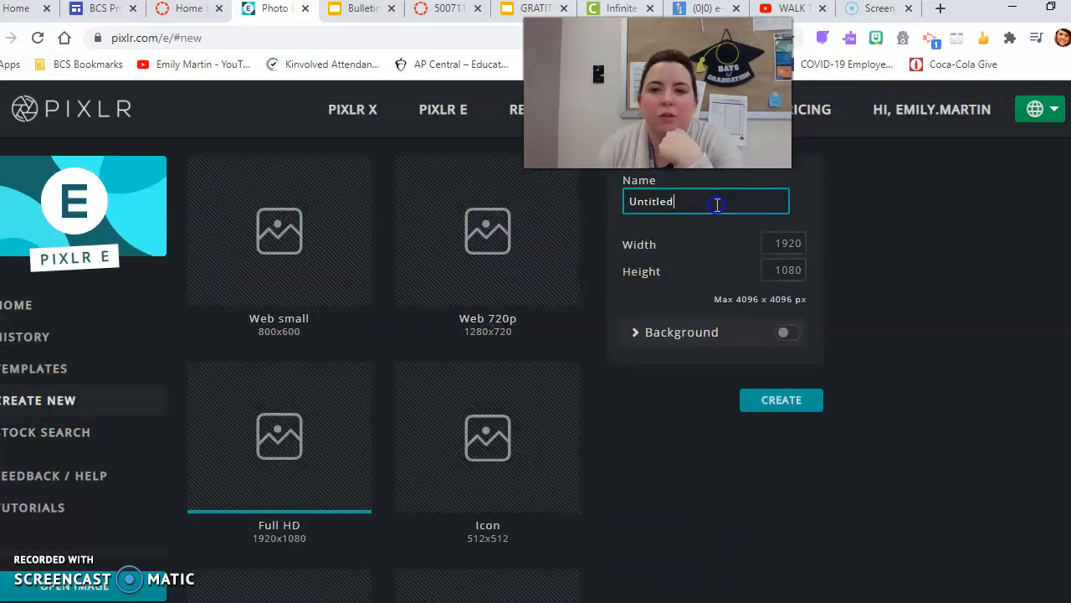
{"action": "type", "text": "2nd pixlr cougar Martin"}
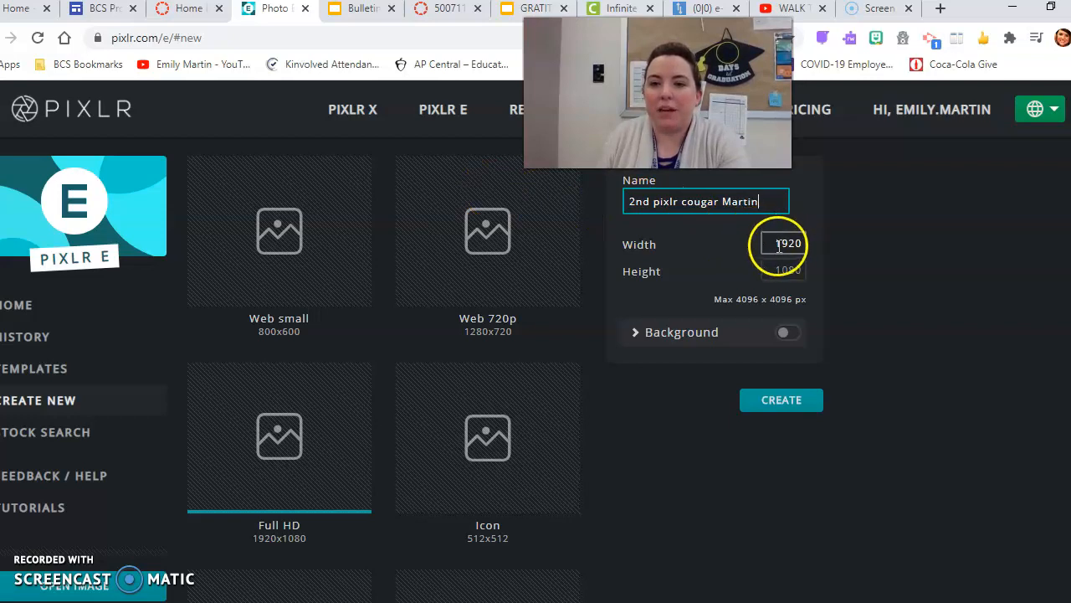
{"action": "type", "text": "255"}
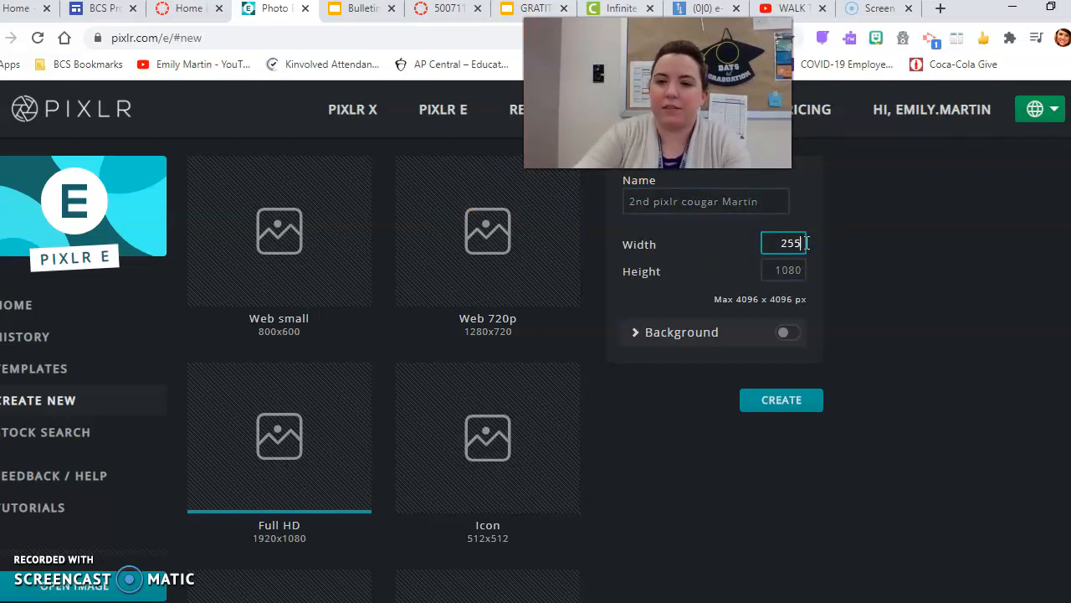
{"action": "left_click", "coordinate": [783, 269]}
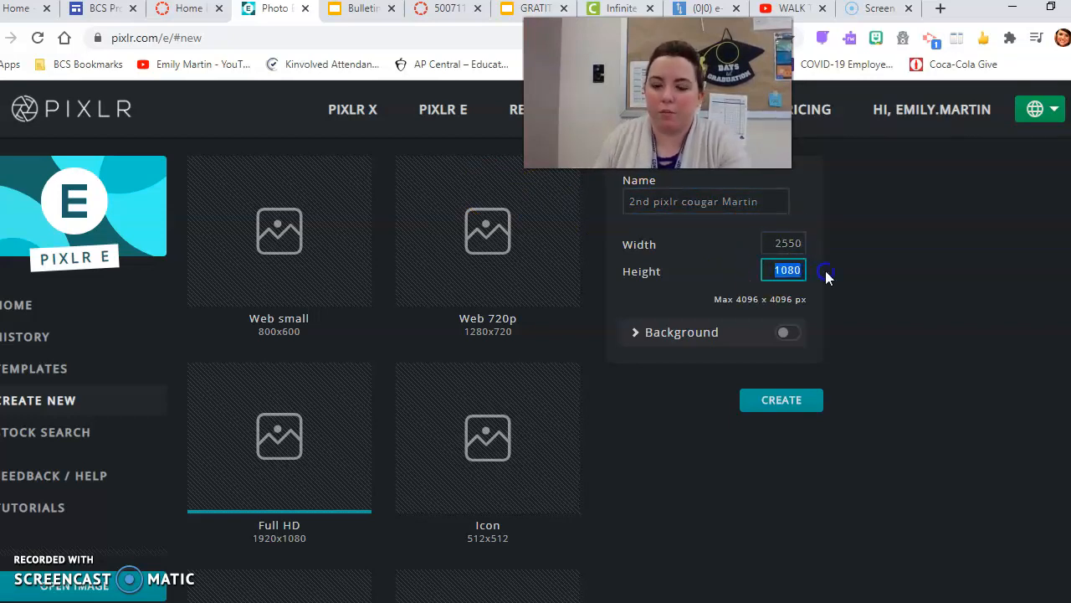
{"action": "type", "text": "3300"}
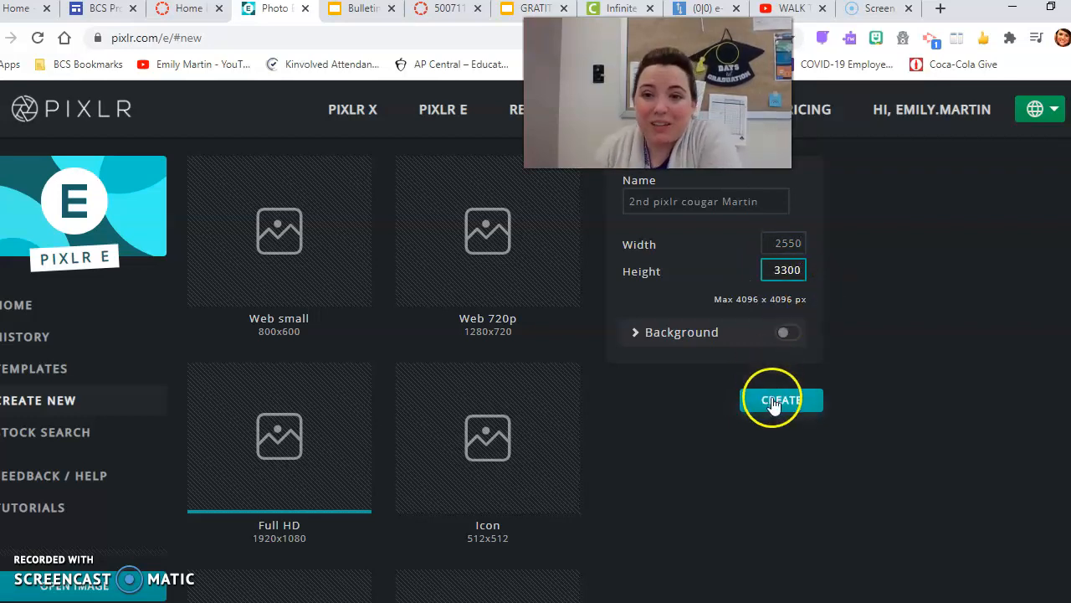
- Create the canvas with the pasted cougar and delete the duplicate cougar layer
{"action": "left_click", "coordinate": [780, 398]}
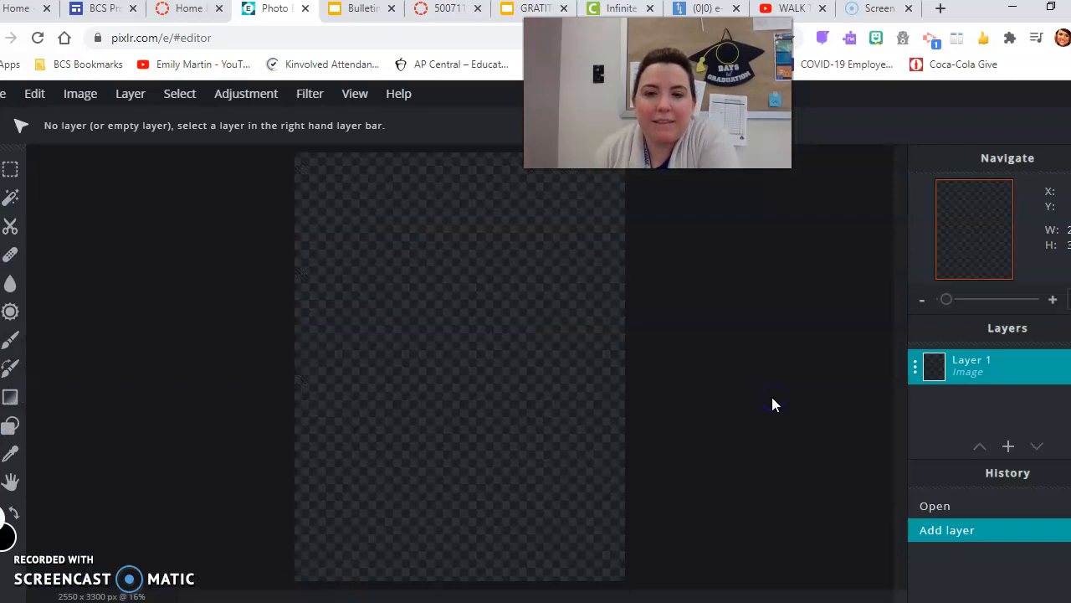
{"action": "mouse_move", "coordinate": [455, 316]}
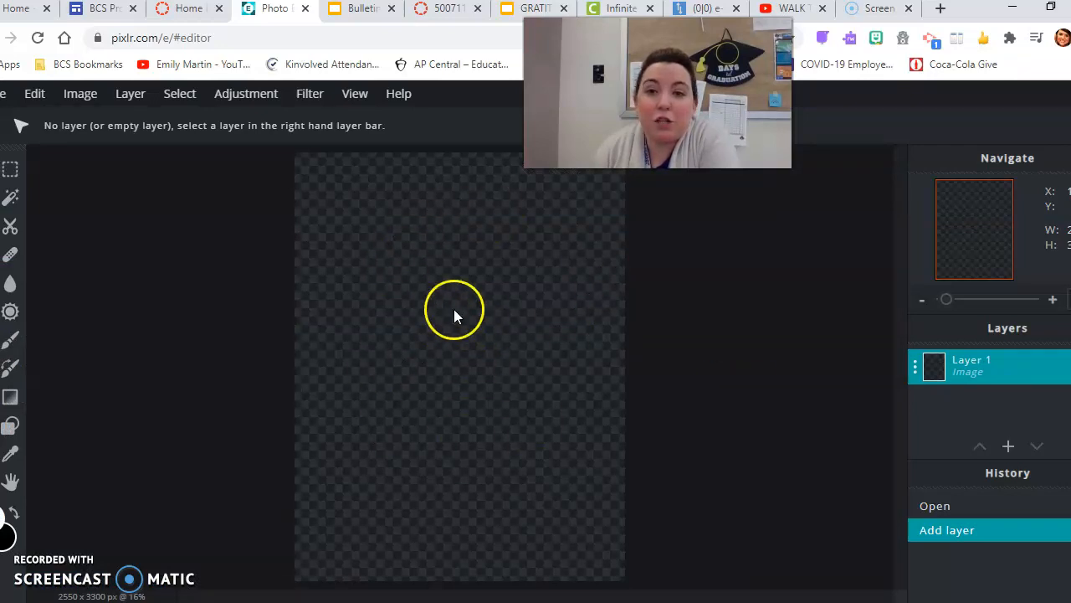
{"action": "mouse_move", "coordinate": [470, 321]}
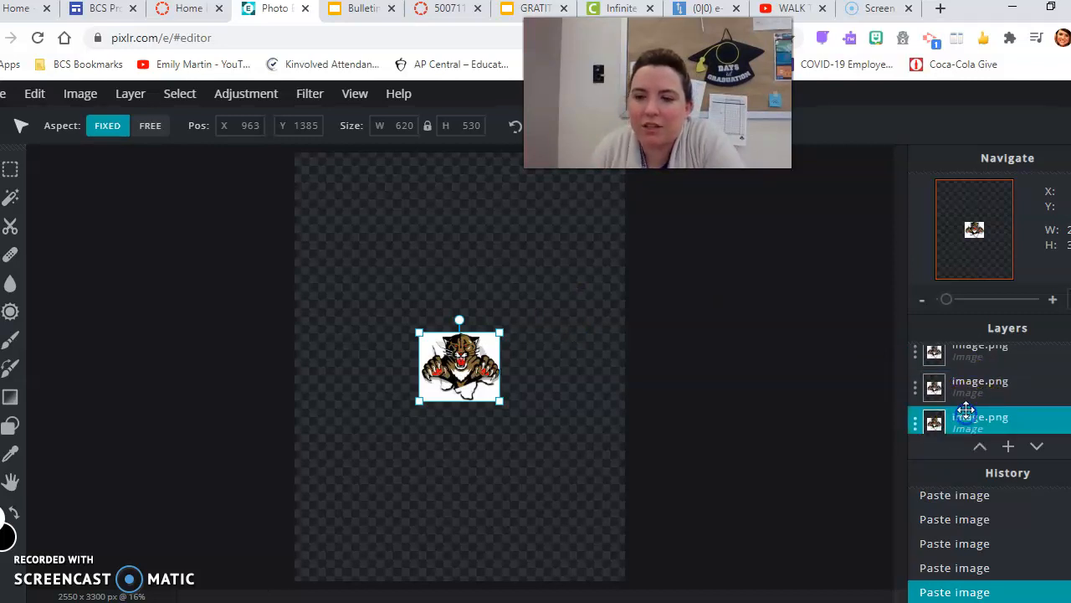
{"action": "left_click", "coordinate": [979, 386]}
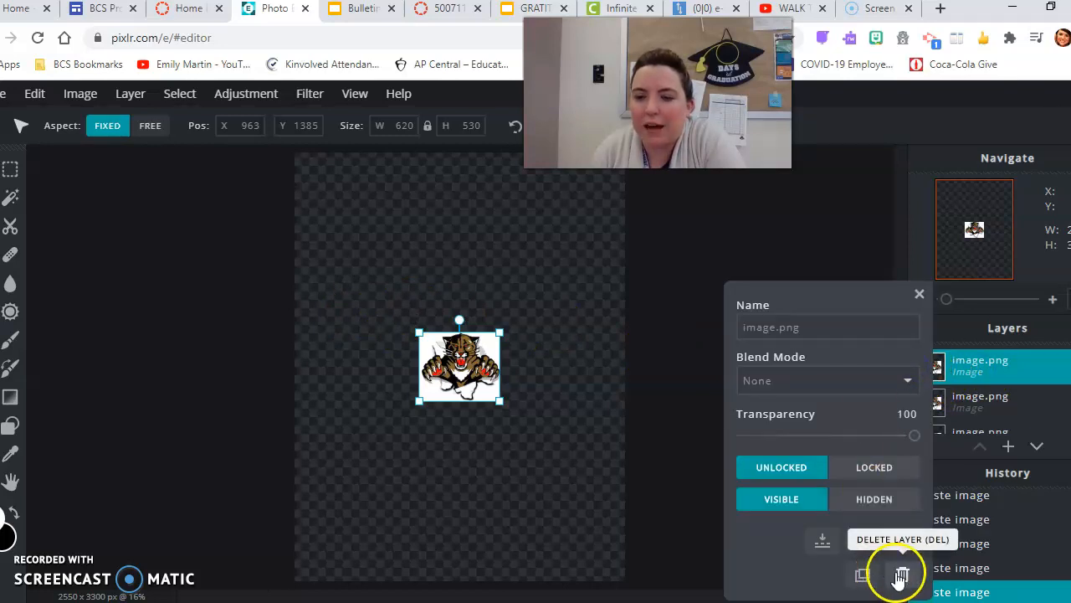
{"action": "left_click", "coordinate": [901, 576]}
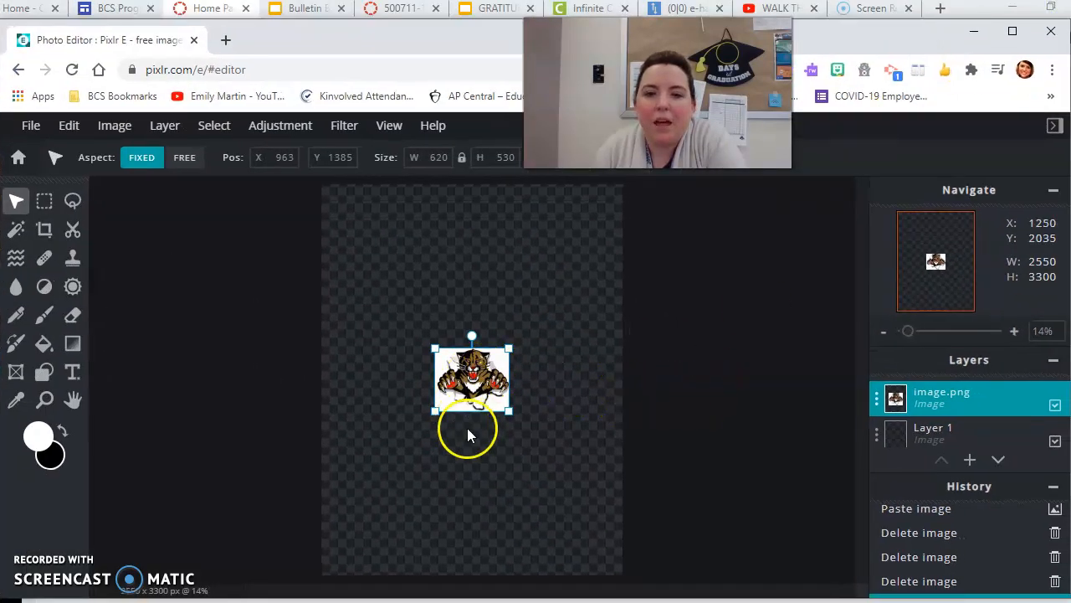
- Enlarge the cougar and wand-select its white background for removal
{"action": "left_click_drag", "start_coordinate": [472, 379], "coordinate": [429, 274]}
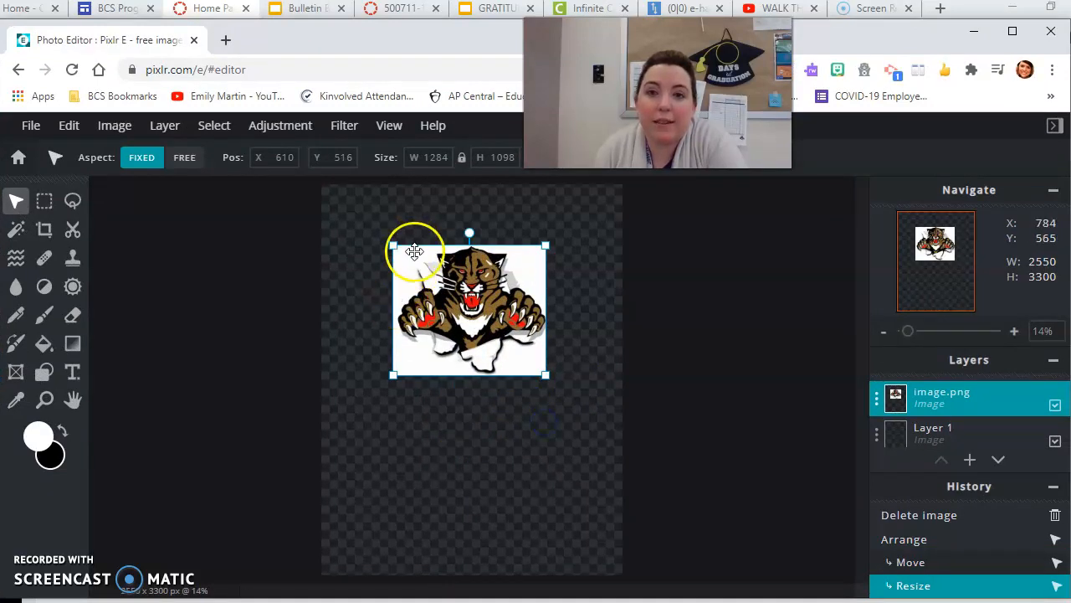
{"action": "mouse_move", "coordinate": [15, 231]}
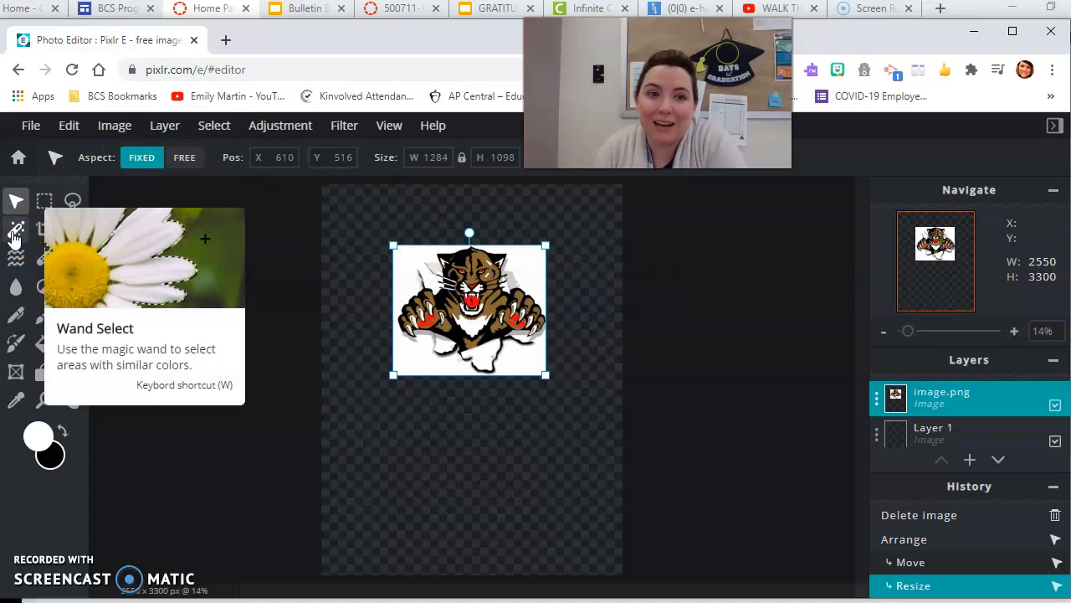
{"action": "left_click", "coordinate": [17, 229]}
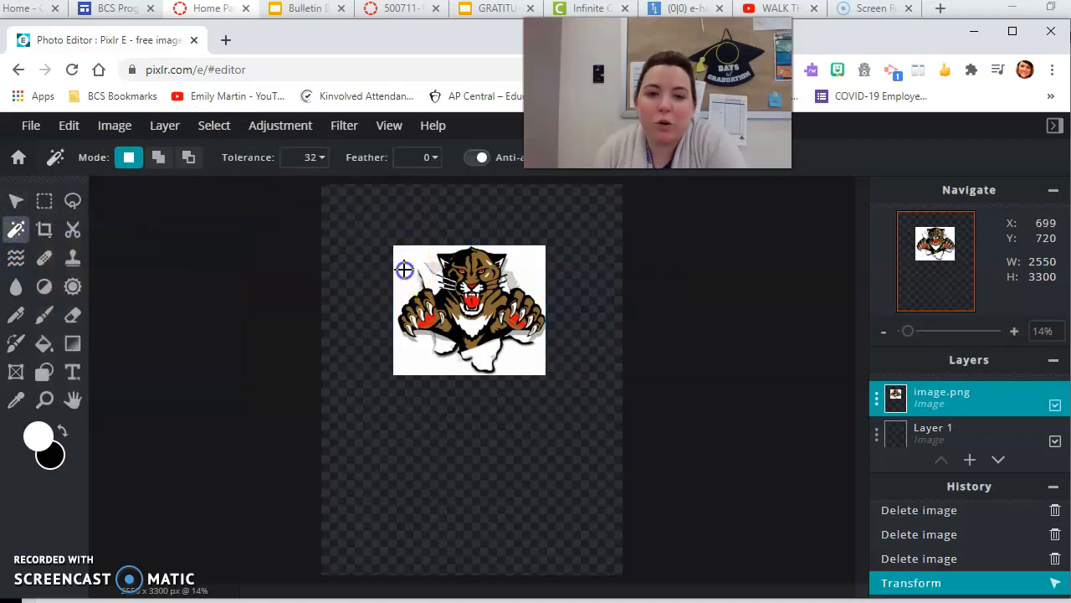
{"action": "left_click", "coordinate": [405, 270]}
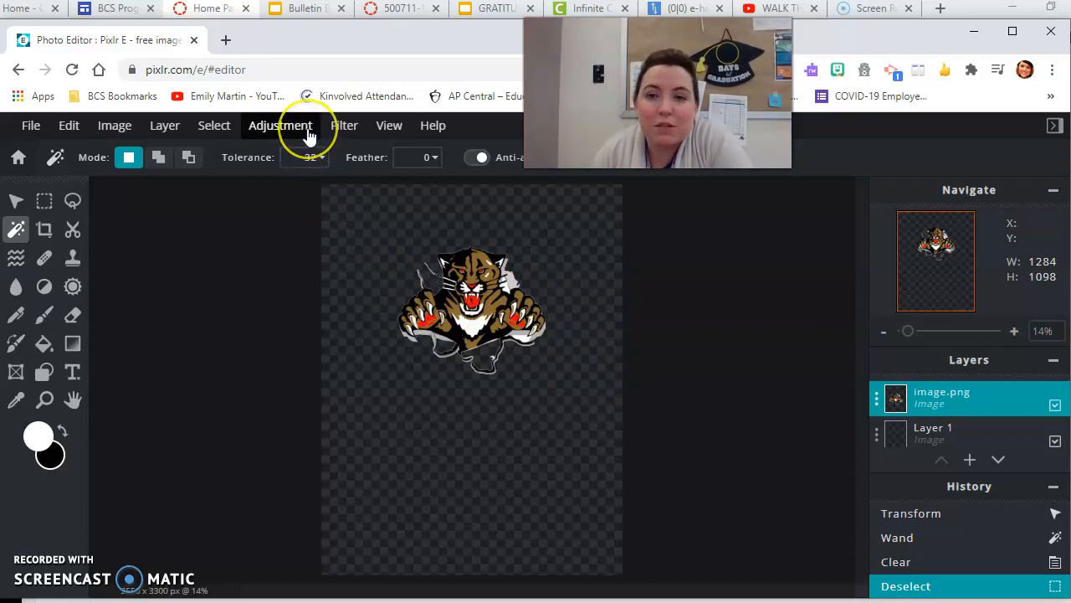
- Apply Hue & saturation with Hue at -180 so the cougar turns blue
{"action": "left_click", "coordinate": [281, 124]}
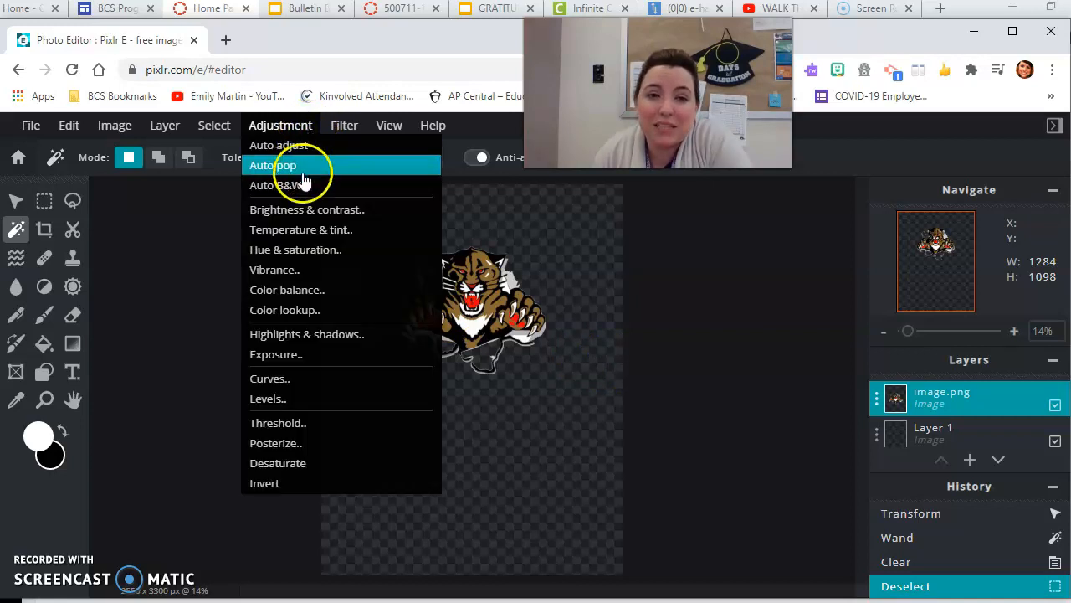
{"action": "left_click", "coordinate": [294, 250]}
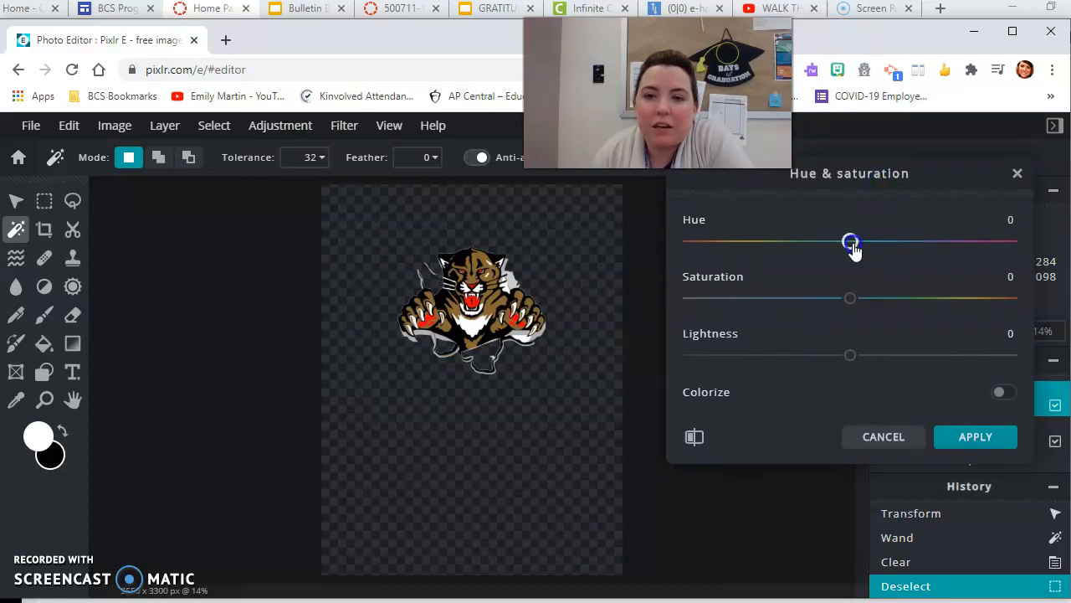
{"action": "left_click_drag", "start_coordinate": [850, 241], "coordinate": [686, 241]}
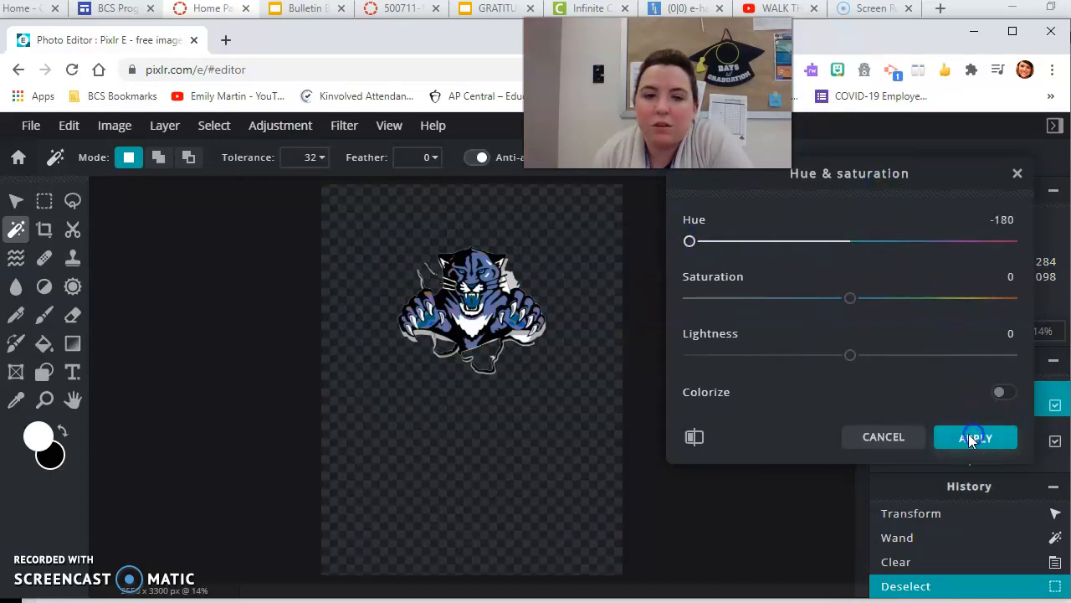
{"action": "left_click", "coordinate": [974, 435]}
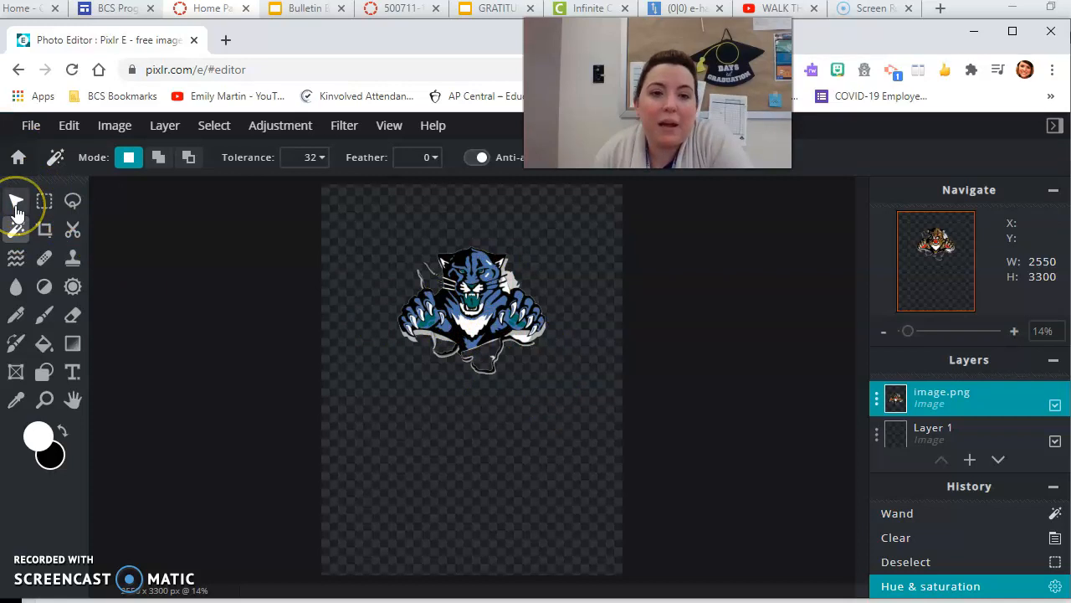
- Shrink the blue cougar to the top-left corner, duplicate its layer and move the copy right beside it
{"action": "left_click", "coordinate": [15, 199]}
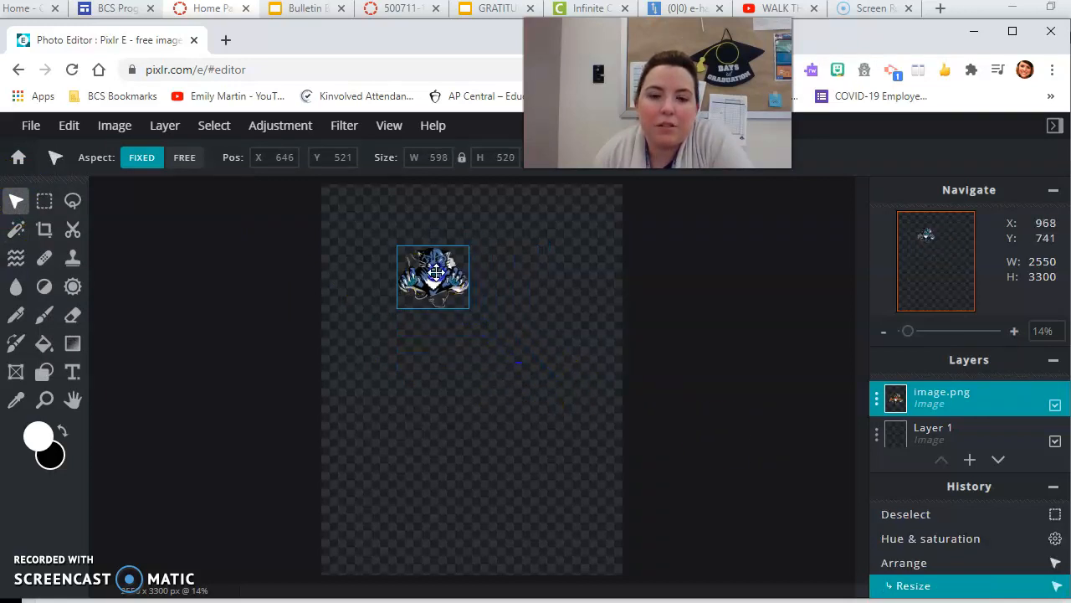
{"action": "left_click_drag", "start_coordinate": [431, 276], "coordinate": [358, 214]}
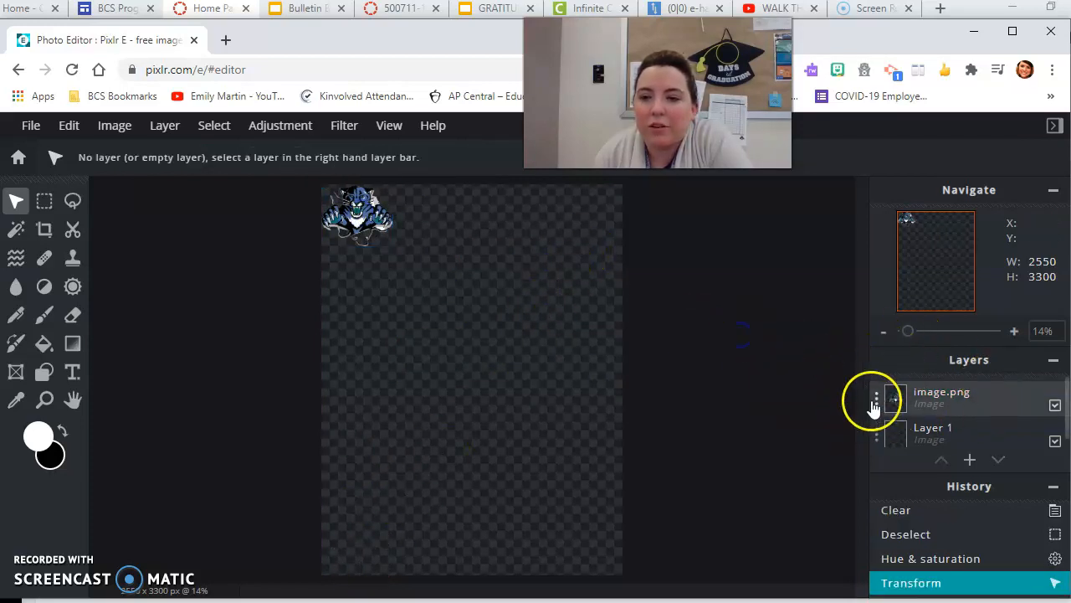
{"action": "left_click", "coordinate": [940, 397]}
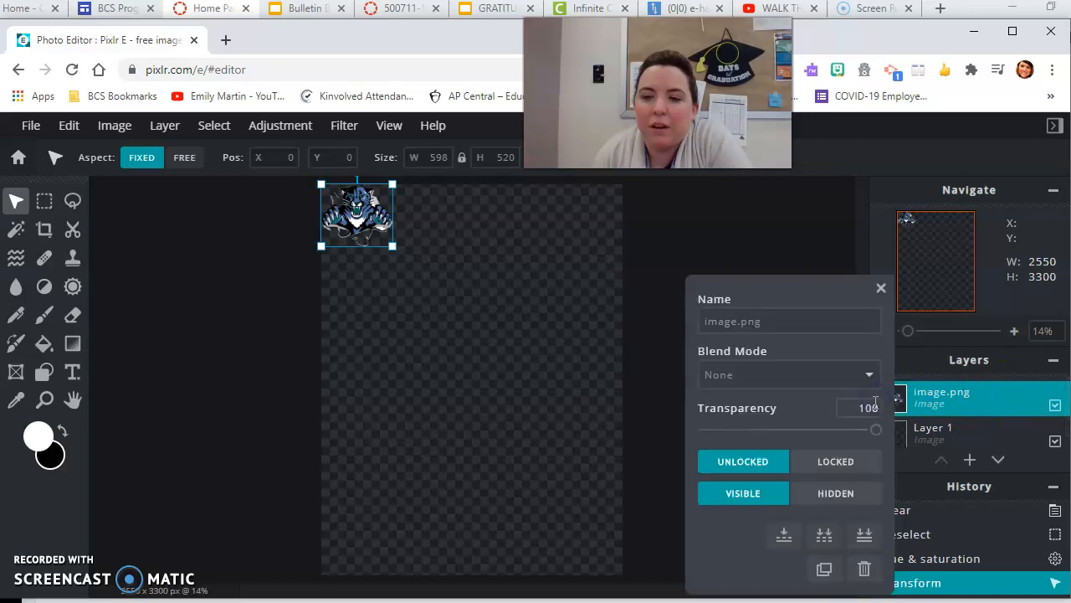
{"action": "mouse_move", "coordinate": [824, 569]}
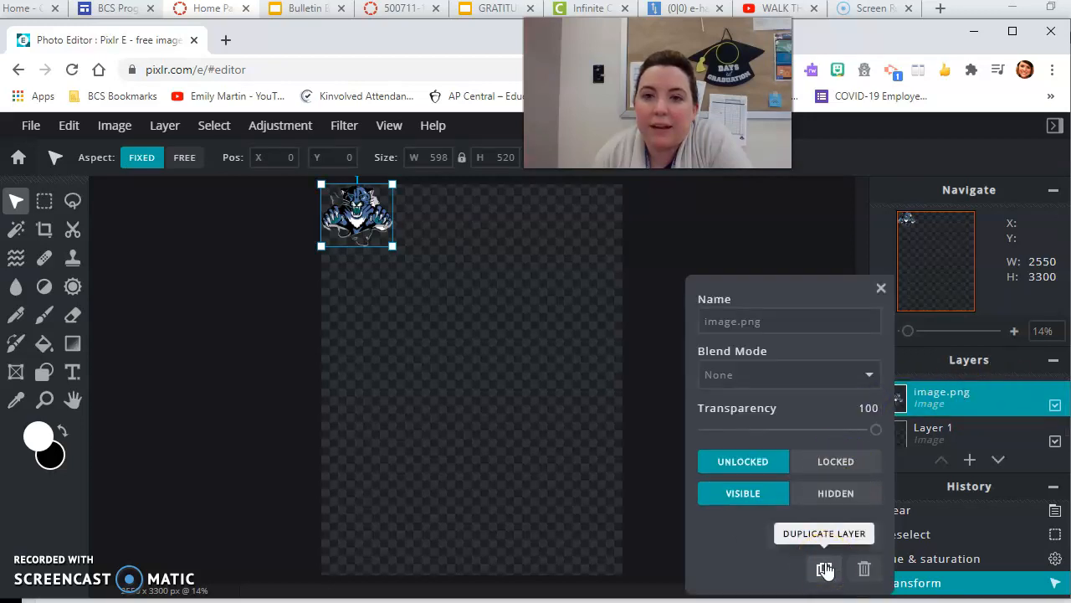
{"action": "left_click", "coordinate": [824, 569]}
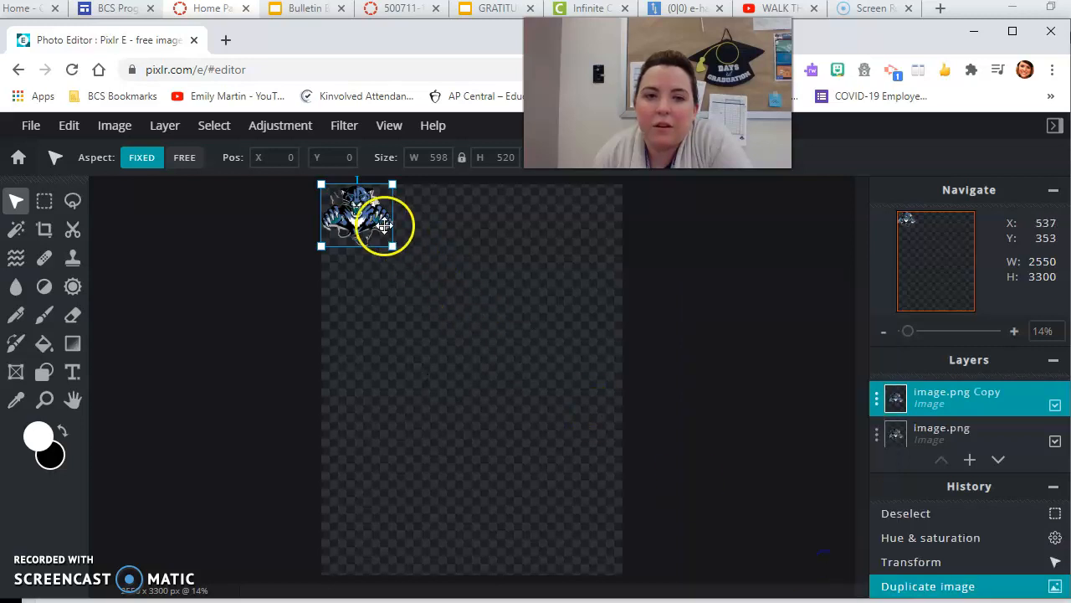
{"action": "left_click_drag", "start_coordinate": [381, 214], "coordinate": [439, 214]}
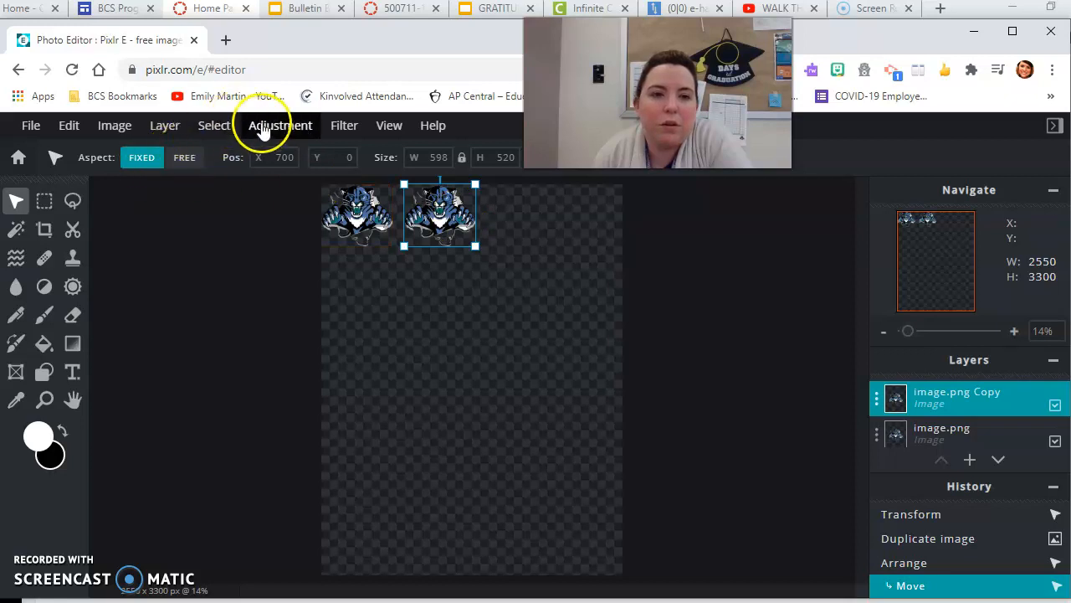
- Apply Hue & saturation to the copy with Saturation 75 and Hue 114 so it turns pink
{"action": "left_click", "coordinate": [278, 124]}
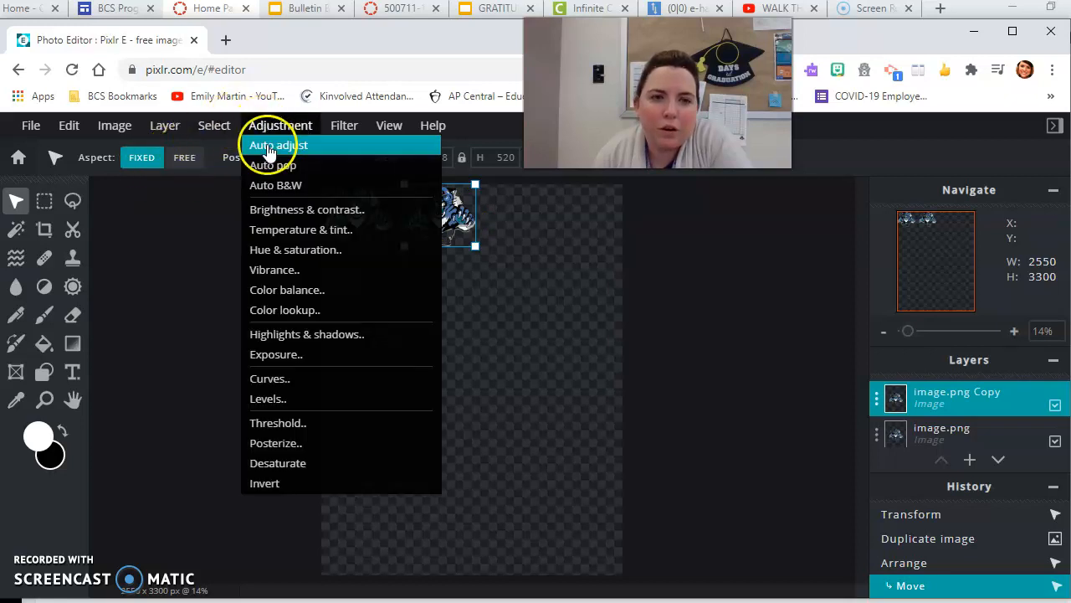
{"action": "left_click", "coordinate": [294, 250]}
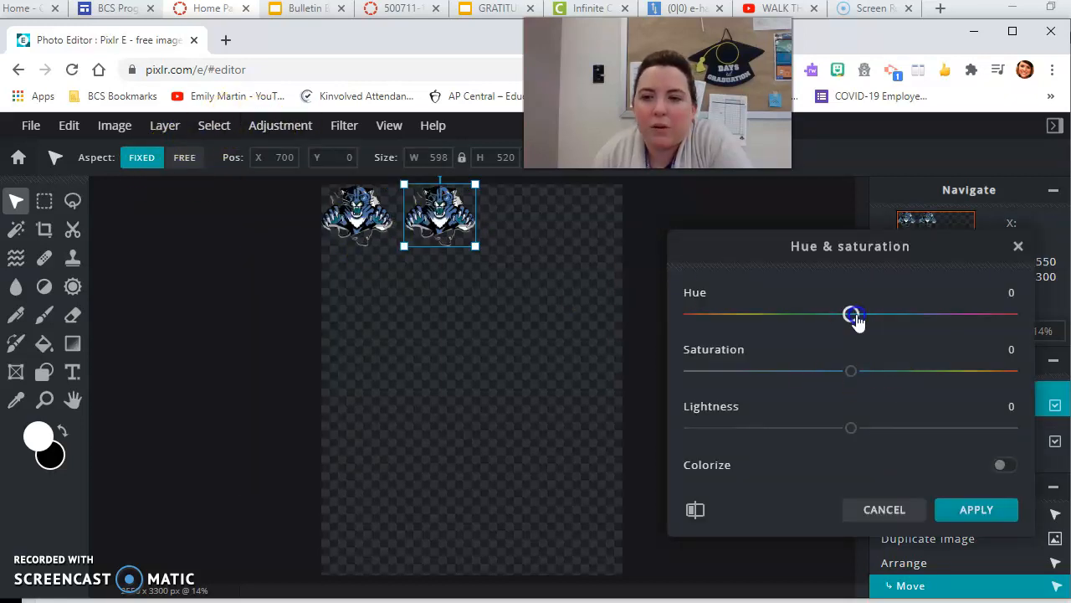
{"action": "left_click_drag", "start_coordinate": [852, 315], "coordinate": [1011, 315]}
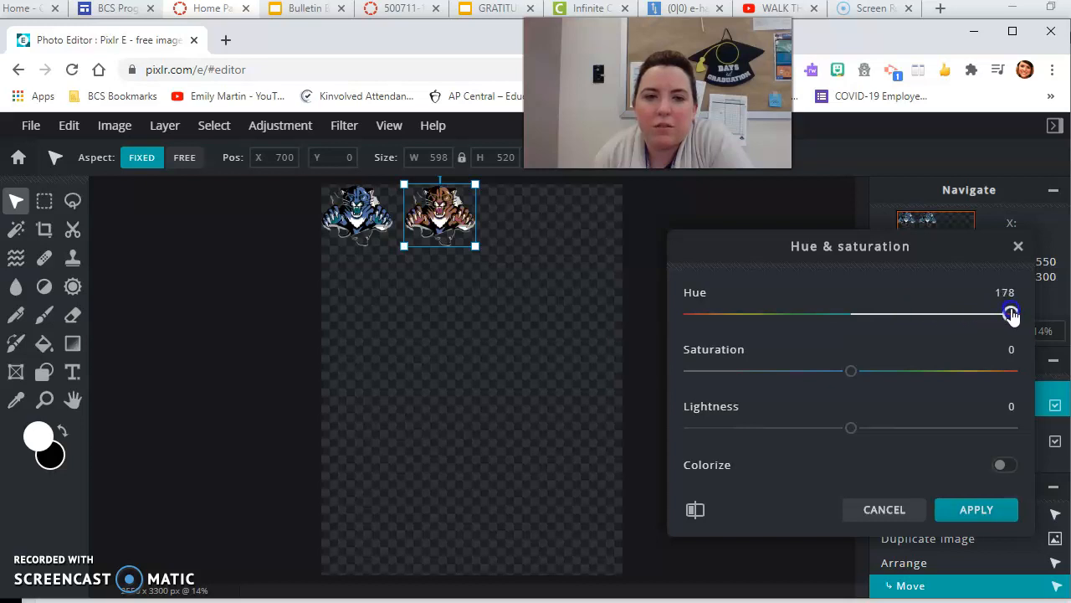
{"action": "left_click_drag", "start_coordinate": [1011, 313], "coordinate": [1013, 313]}
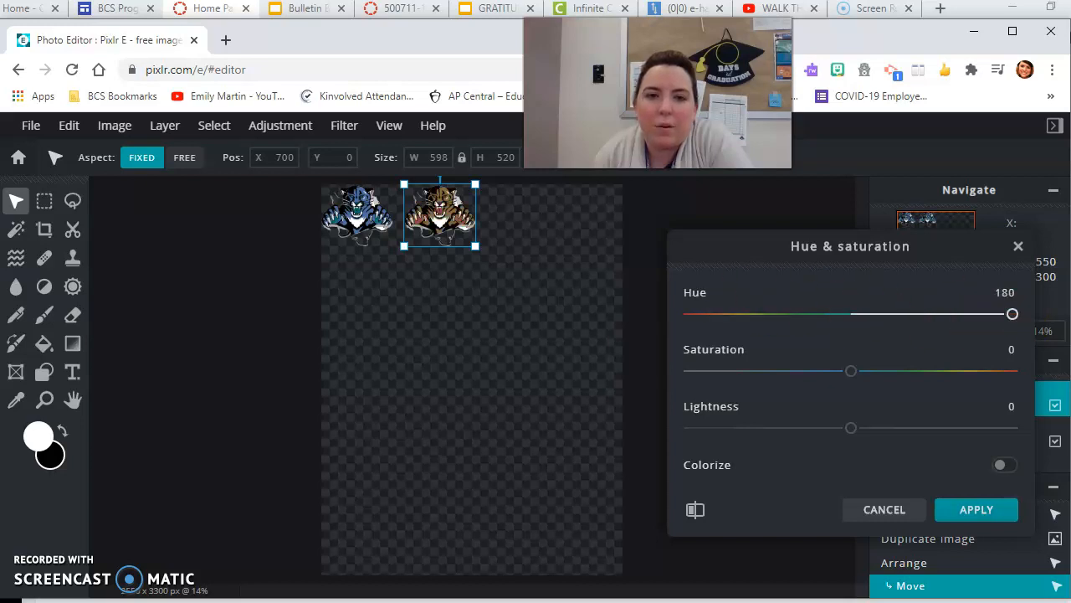
{"action": "left_click_drag", "start_coordinate": [1011, 313], "coordinate": [705, 314]}
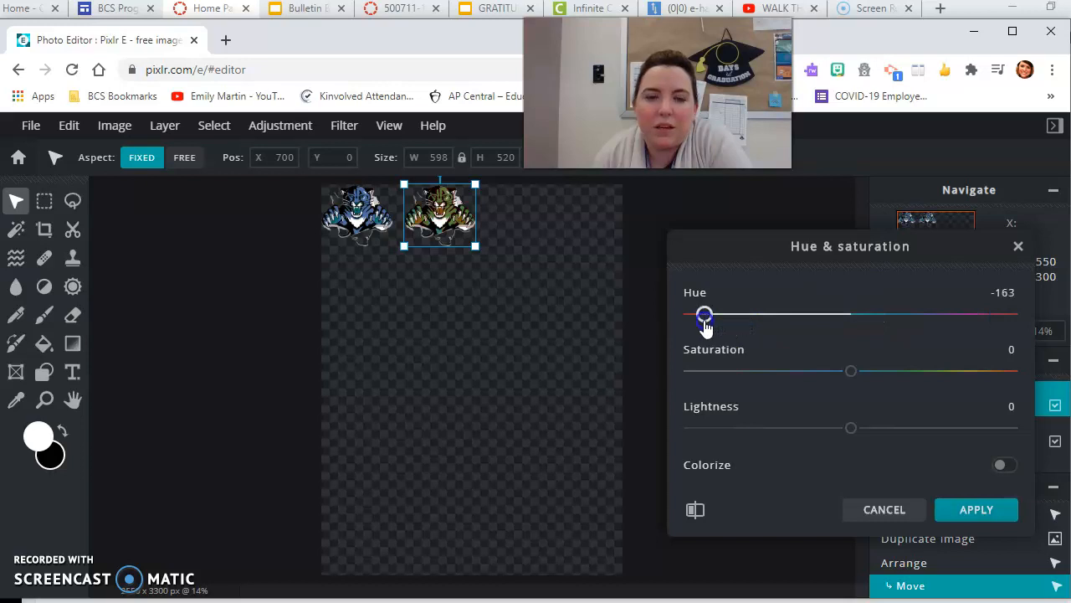
{"action": "left_click_drag", "start_coordinate": [705, 315], "coordinate": [804, 315]}
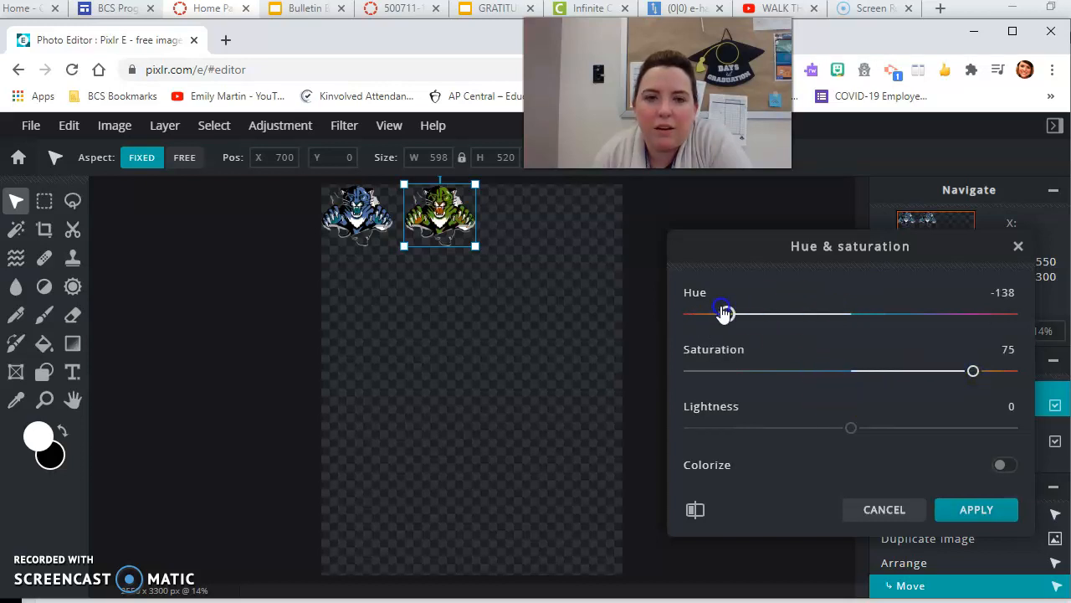
{"action": "left_click_drag", "start_coordinate": [721, 313], "coordinate": [760, 313]}
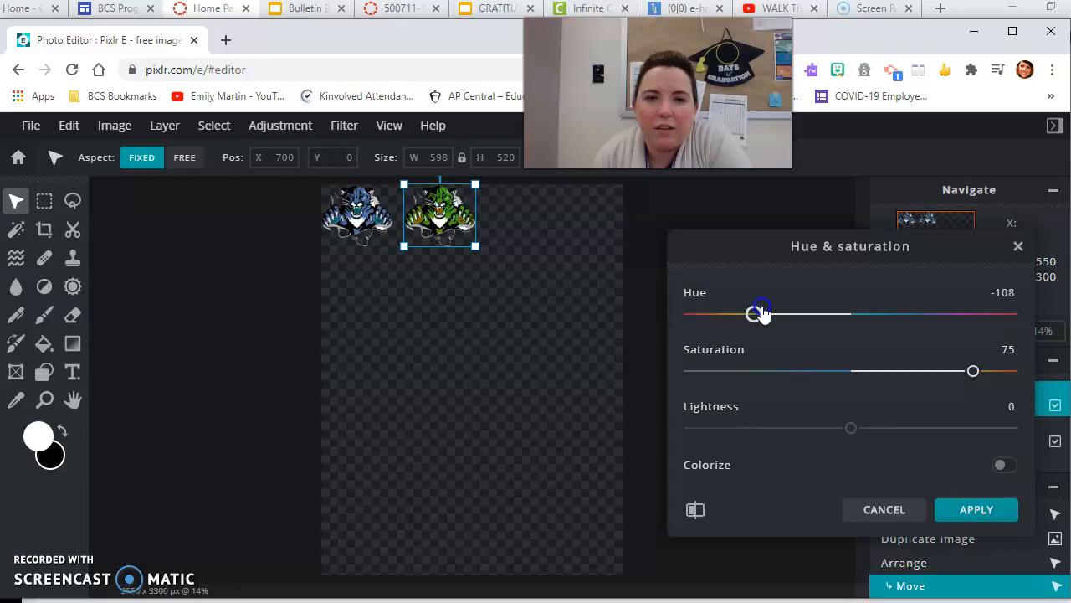
{"action": "left_click_drag", "start_coordinate": [757, 313], "coordinate": [880, 313]}
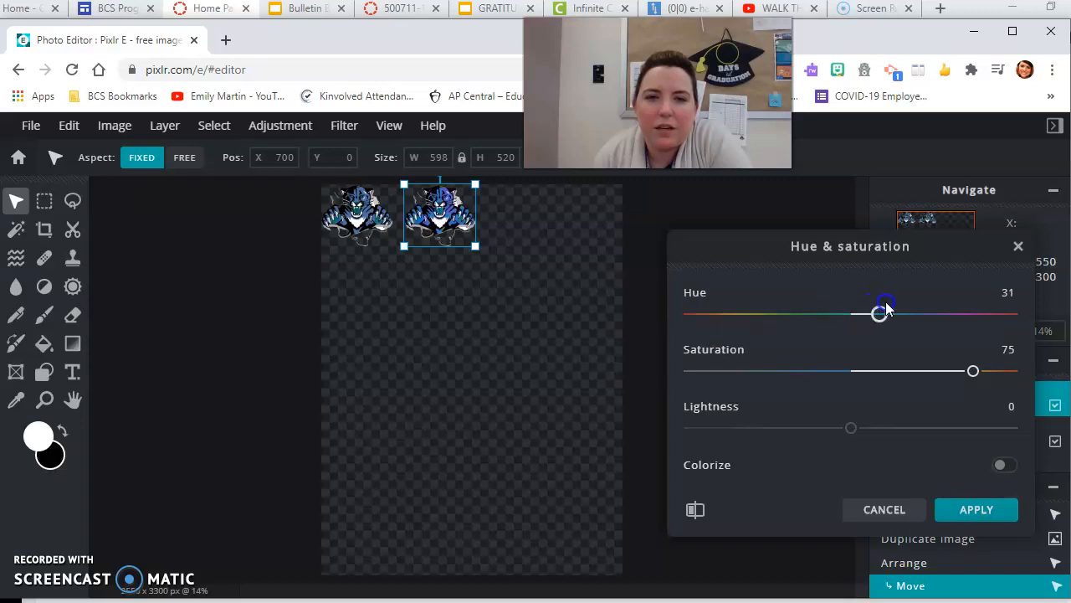
{"action": "left_click_drag", "start_coordinate": [879, 313], "coordinate": [952, 313]}
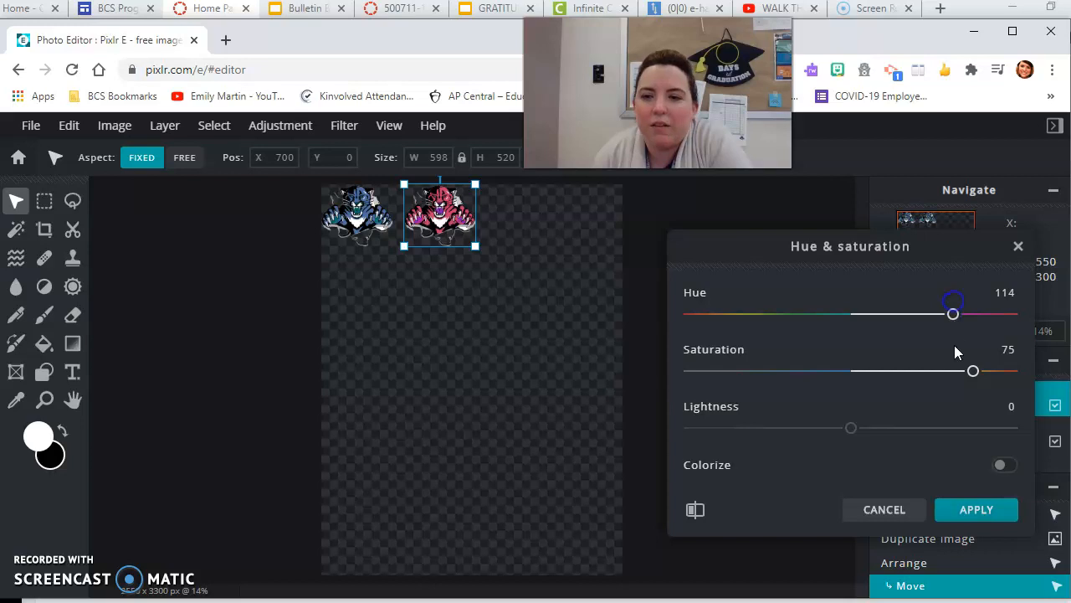
{"action": "left_click", "coordinate": [976, 509]}
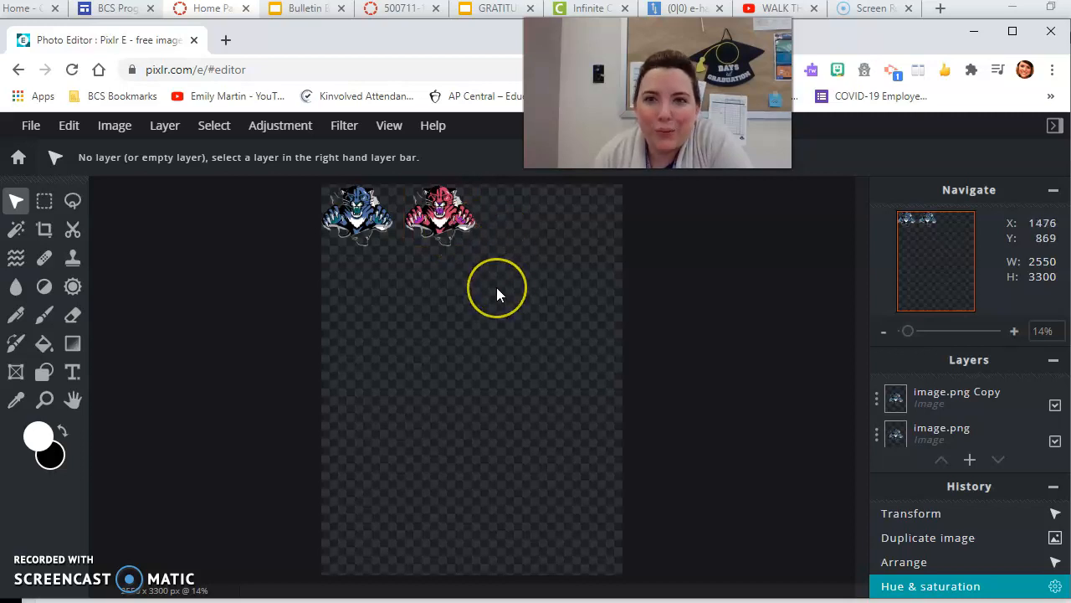
- Select both cougar layers and copy-paste the blue-pink pair
{"action": "left_click", "coordinate": [940, 432]}
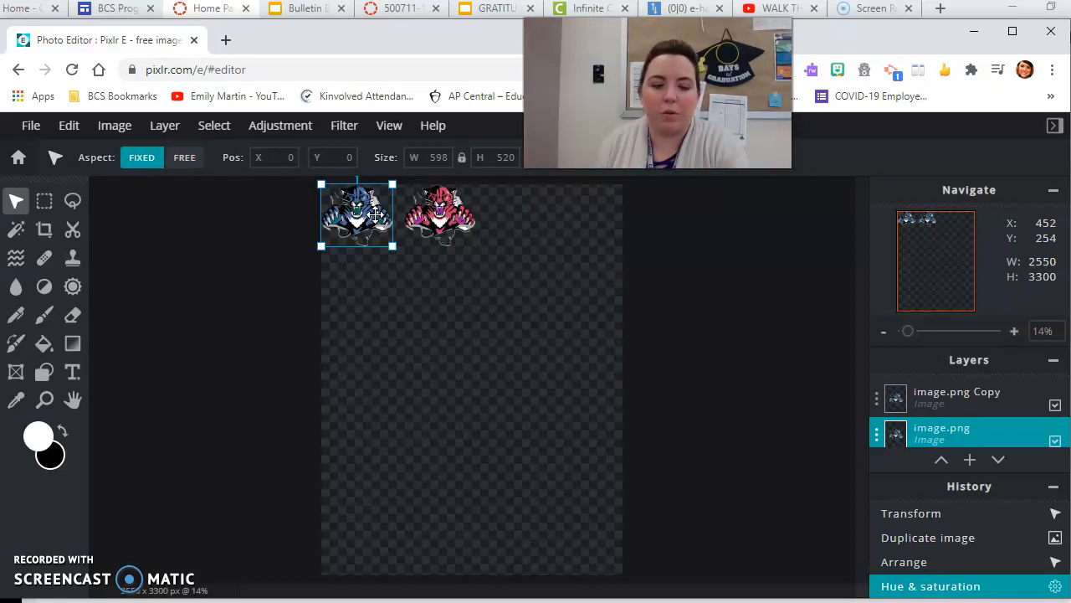
{"action": "mouse_move", "coordinate": [378, 274]}
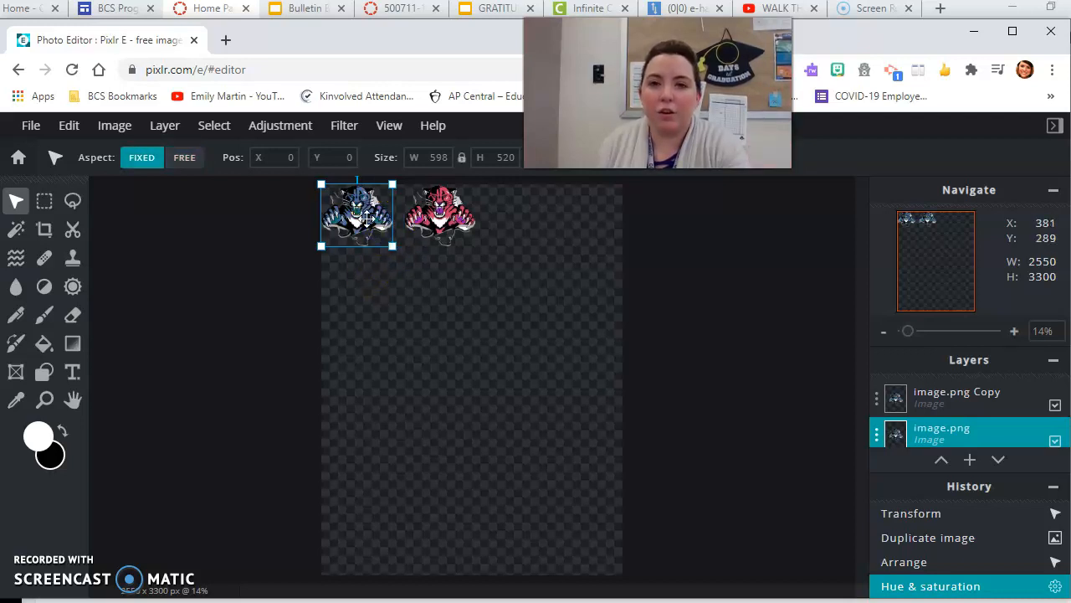
{"action": "left_click", "coordinate": [184, 158]}
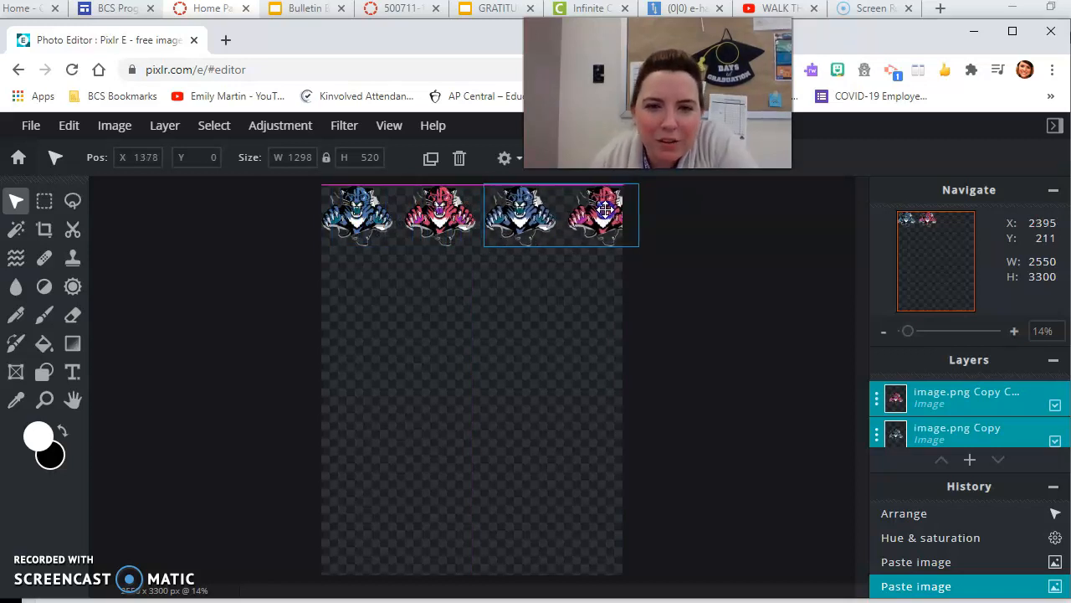
- Shift the pasted pair right to make a blue, pink, blue, pink top row
{"action": "left_click_drag", "start_coordinate": [603, 214], "coordinate": [639, 214]}
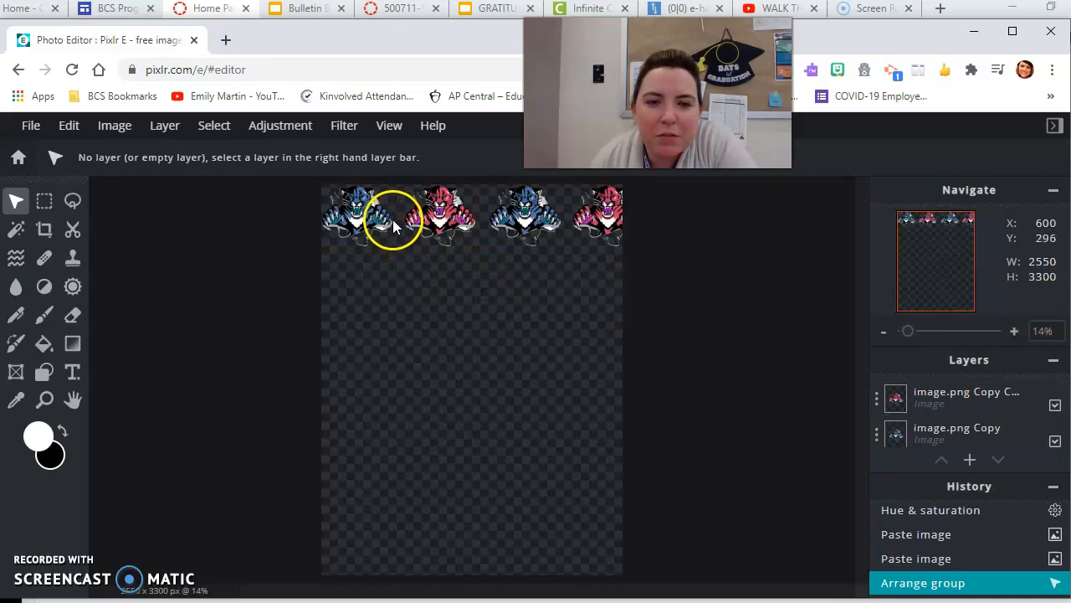
{"action": "mouse_move", "coordinate": [402, 227]}
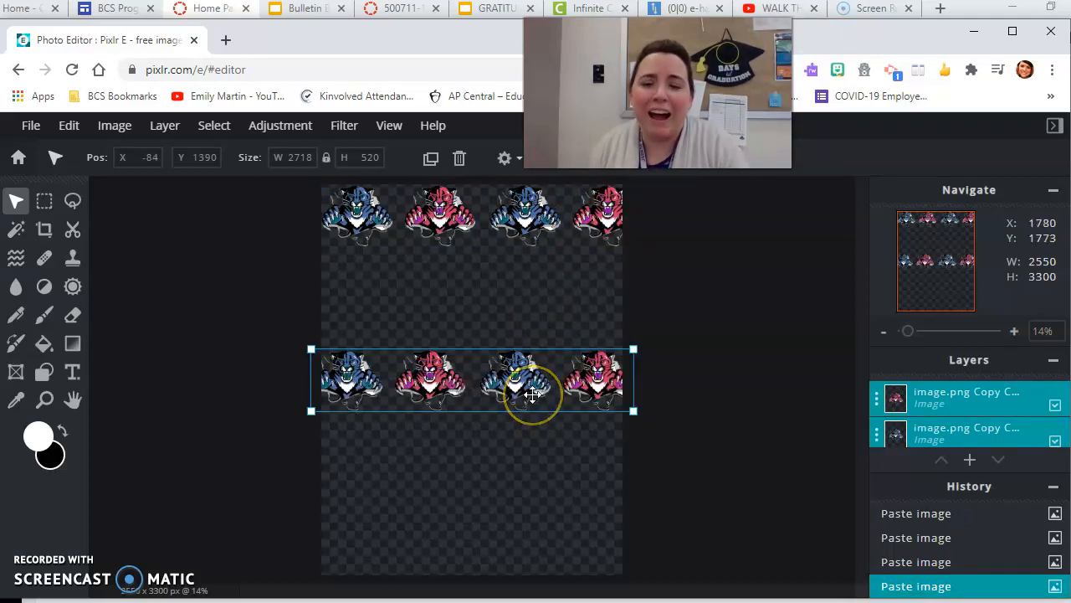
- Place the second and third cougar rows beneath the first, each shifted sideways to stagger them
{"action": "left_click_drag", "start_coordinate": [532, 393], "coordinate": [535, 281]}
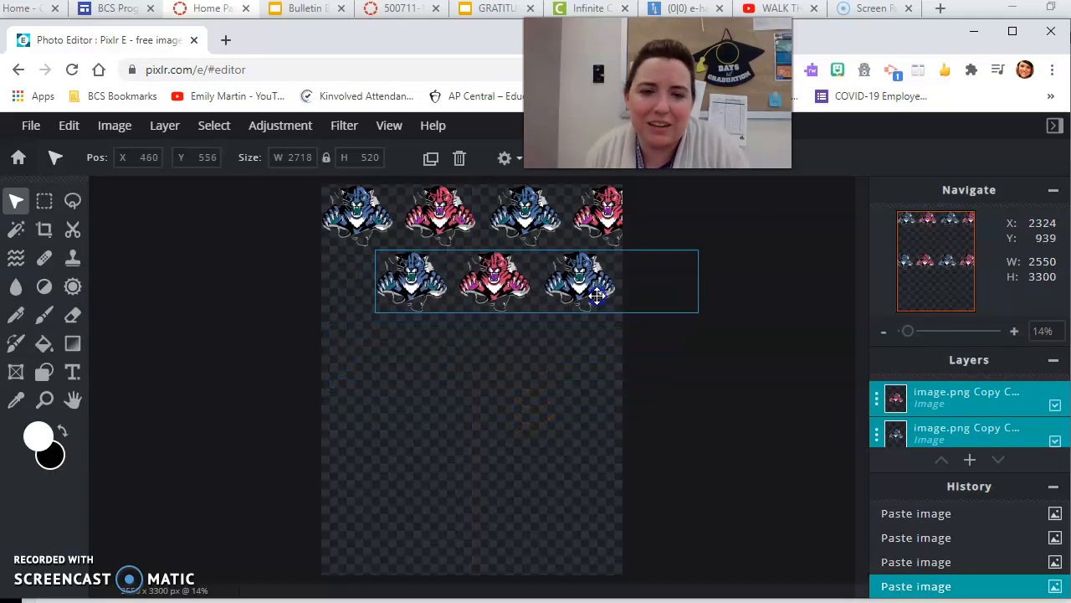
{"action": "left_click_drag", "start_coordinate": [596, 295], "coordinate": [586, 281]}
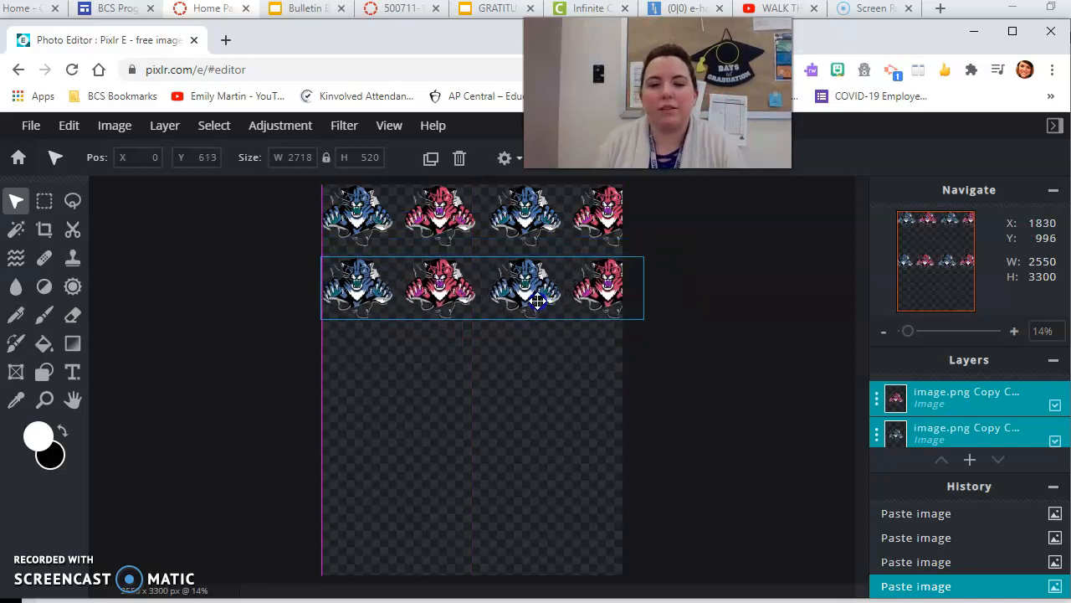
{"action": "left_click_drag", "start_coordinate": [525, 288], "coordinate": [560, 276]}
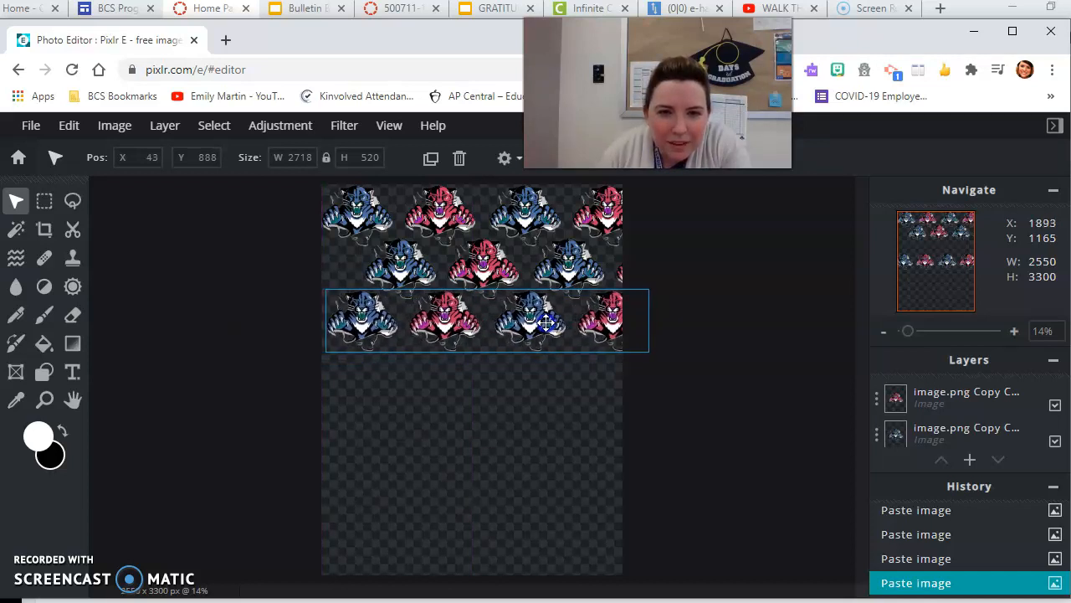
{"action": "left_click_drag", "start_coordinate": [544, 321], "coordinate": [544, 331]}
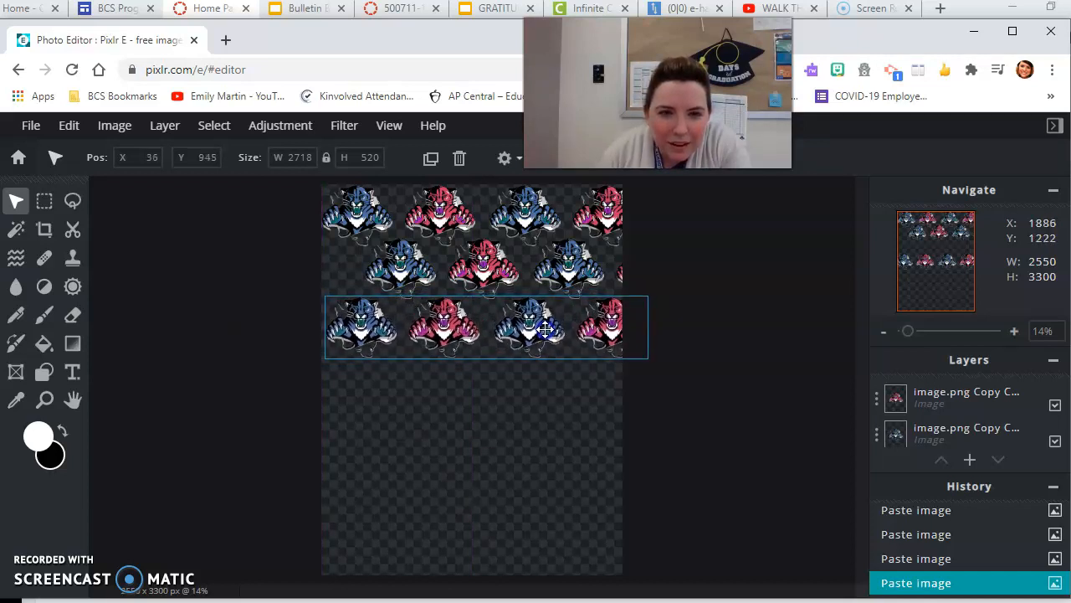
{"action": "left_click_drag", "start_coordinate": [544, 327], "coordinate": [514, 326]}
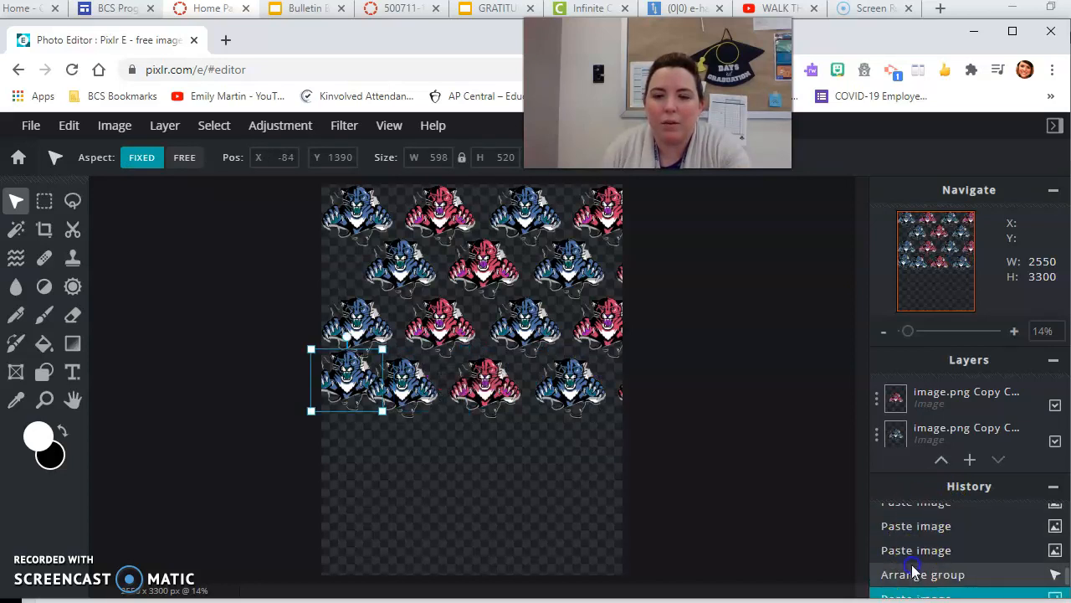
- Undo the last grouping step and stagger a new cougar row below the existing ones
{"action": "left_click", "coordinate": [916, 549]}
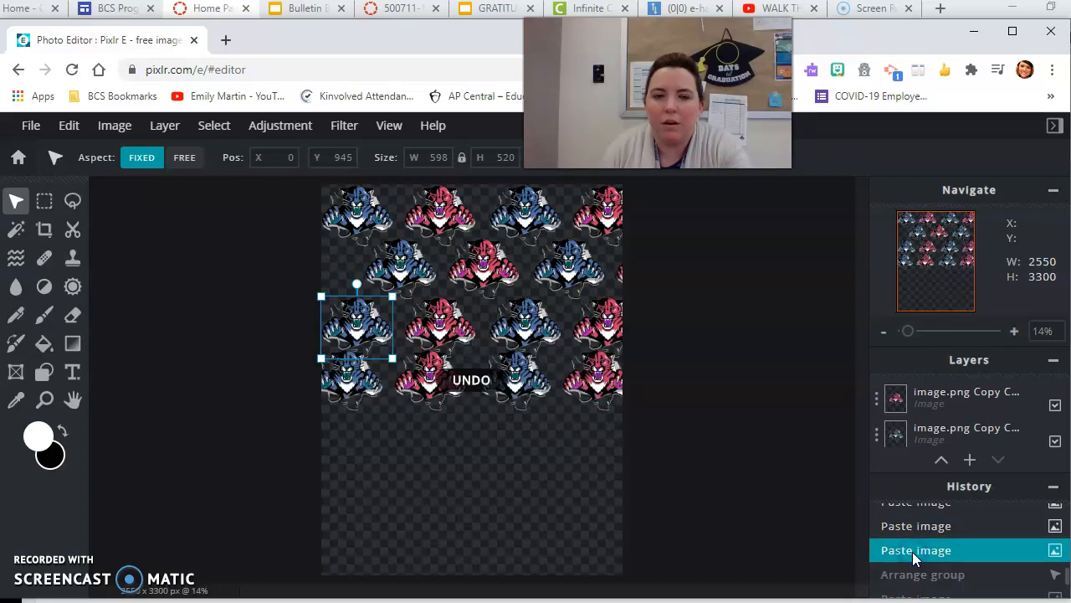
{"action": "left_click_drag", "start_coordinate": [354, 326], "coordinate": [348, 381]}
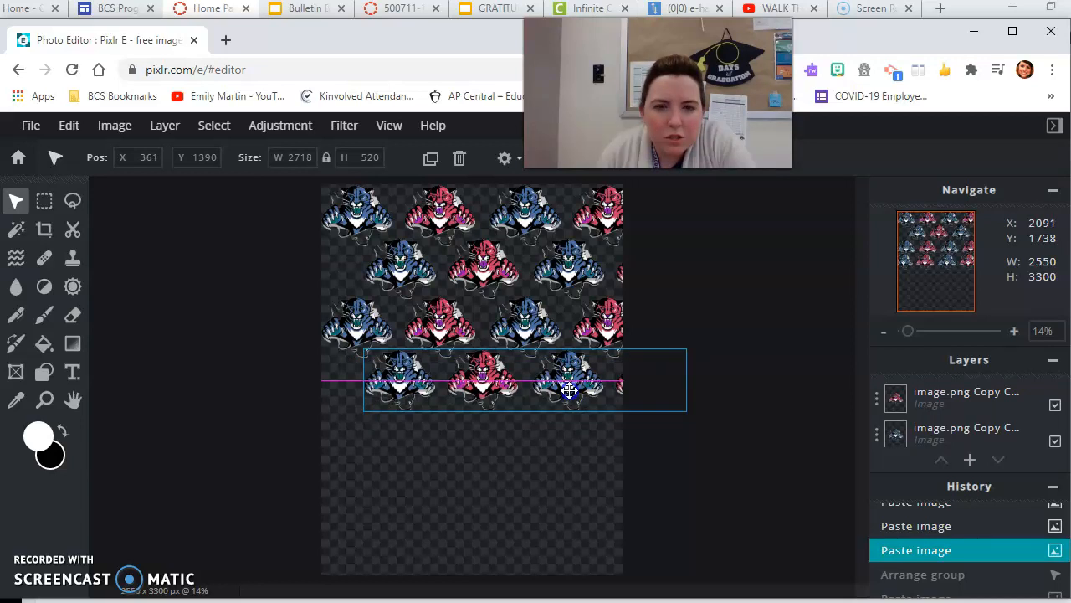
{"action": "left_click_drag", "start_coordinate": [569, 382], "coordinate": [506, 393]}
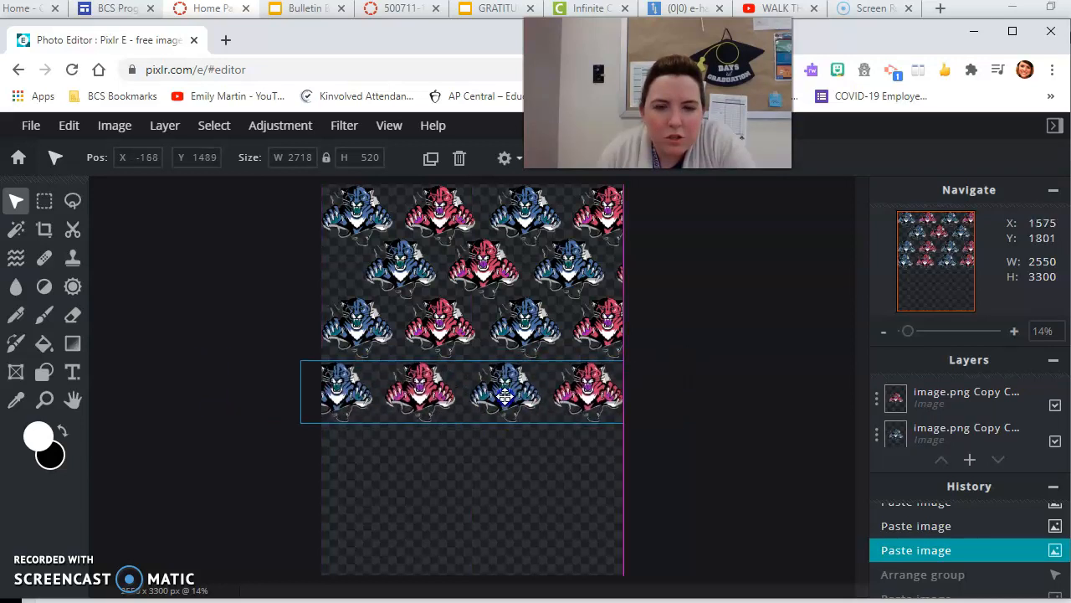
{"action": "left_click_drag", "start_coordinate": [502, 394], "coordinate": [485, 382]}
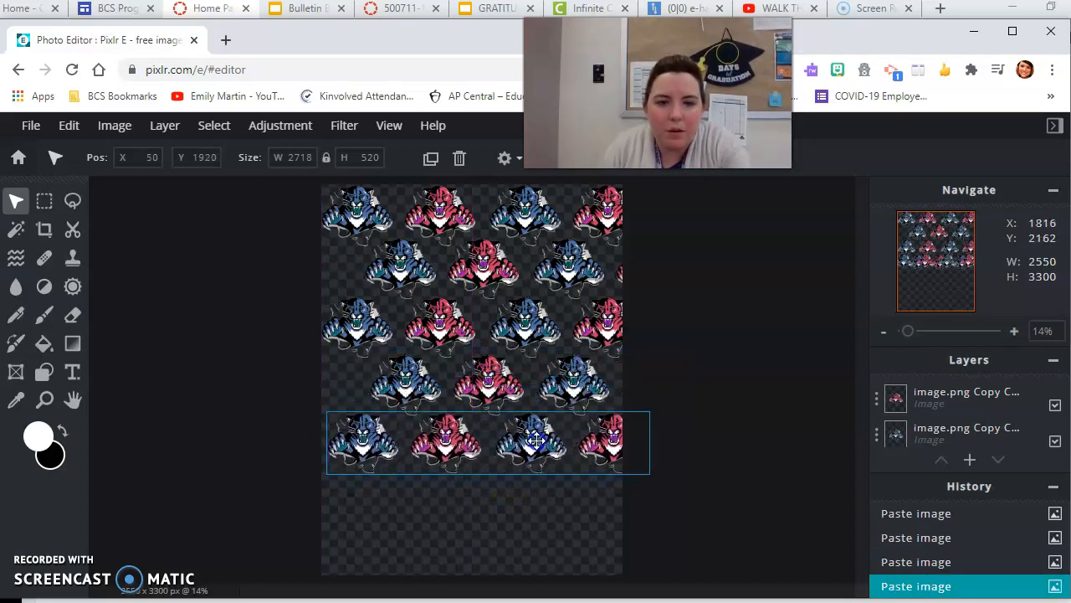
- Drag the remaining cougar rows down one after another until the bottom edge is covered
{"action": "left_click_drag", "start_coordinate": [534, 442], "coordinate": [510, 382]}
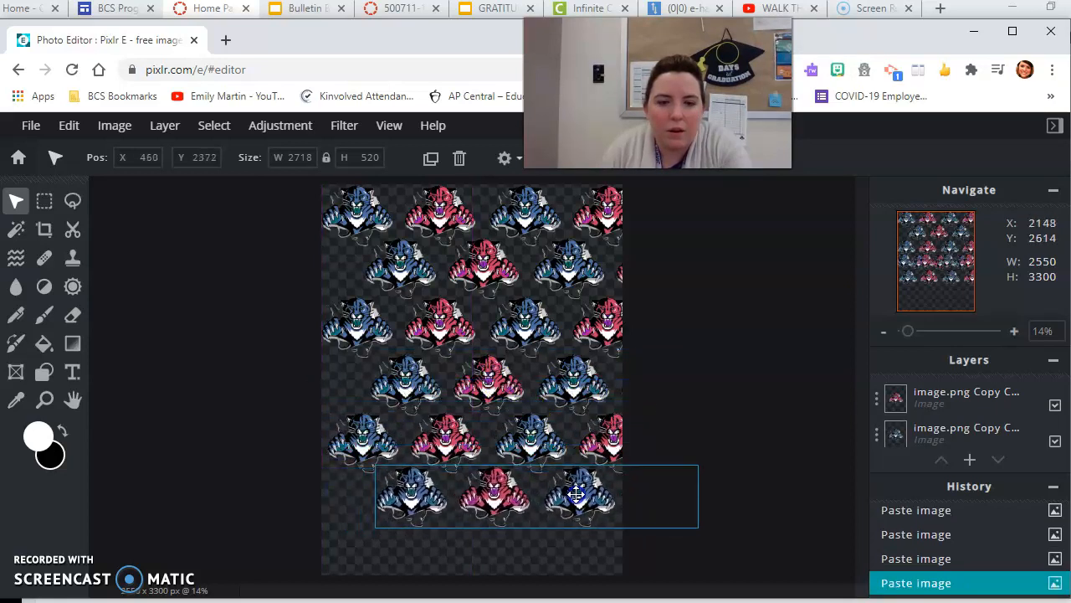
{"action": "left_click_drag", "start_coordinate": [577, 494], "coordinate": [569, 499]}
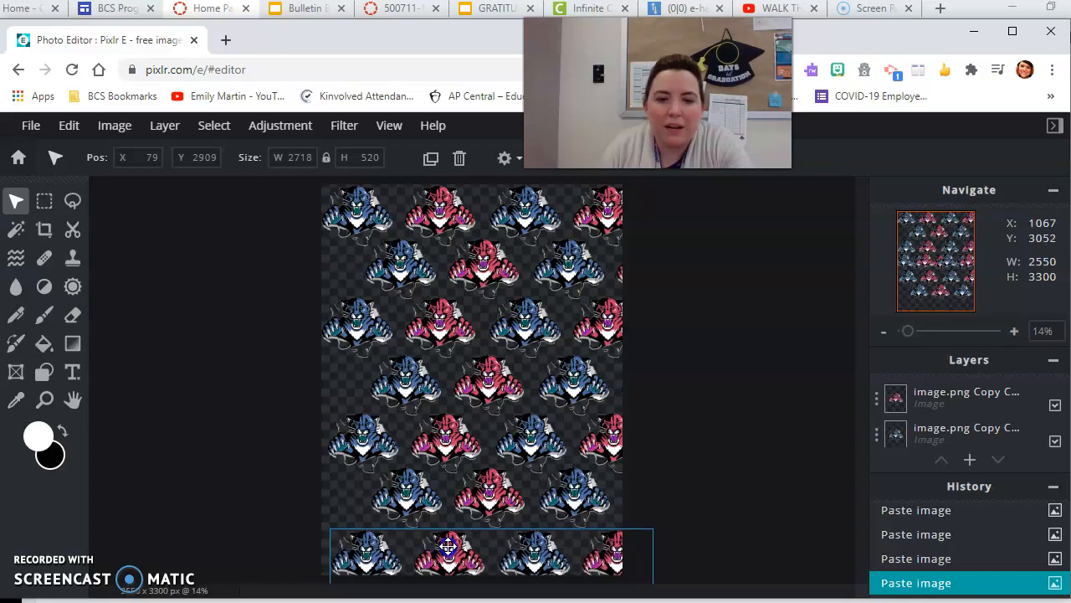
{"action": "left_click_drag", "start_coordinate": [448, 549], "coordinate": [445, 442]}
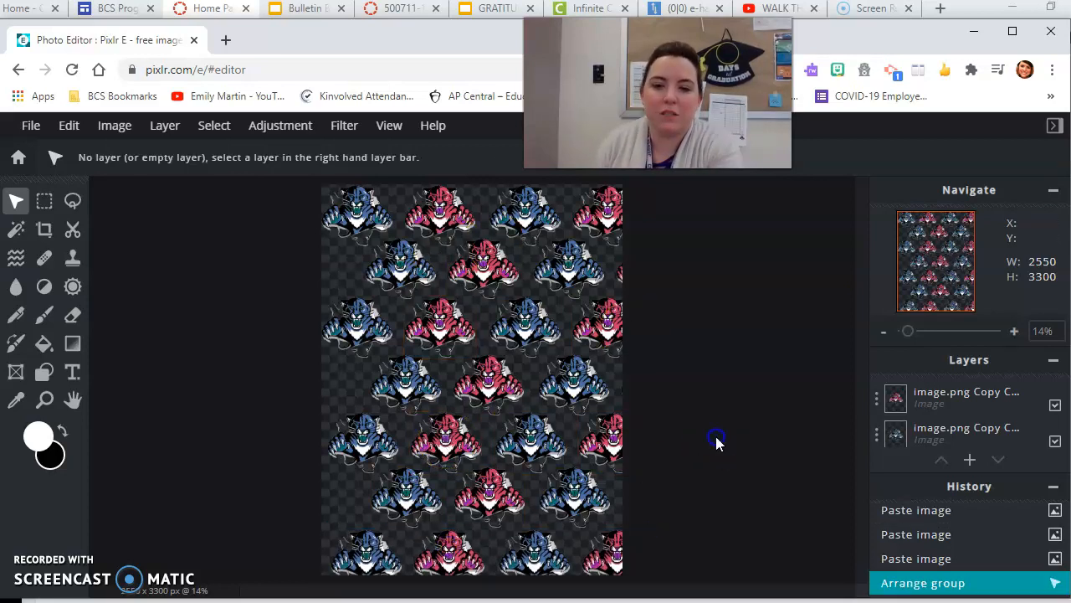
{"action": "mouse_move", "coordinate": [338, 271]}
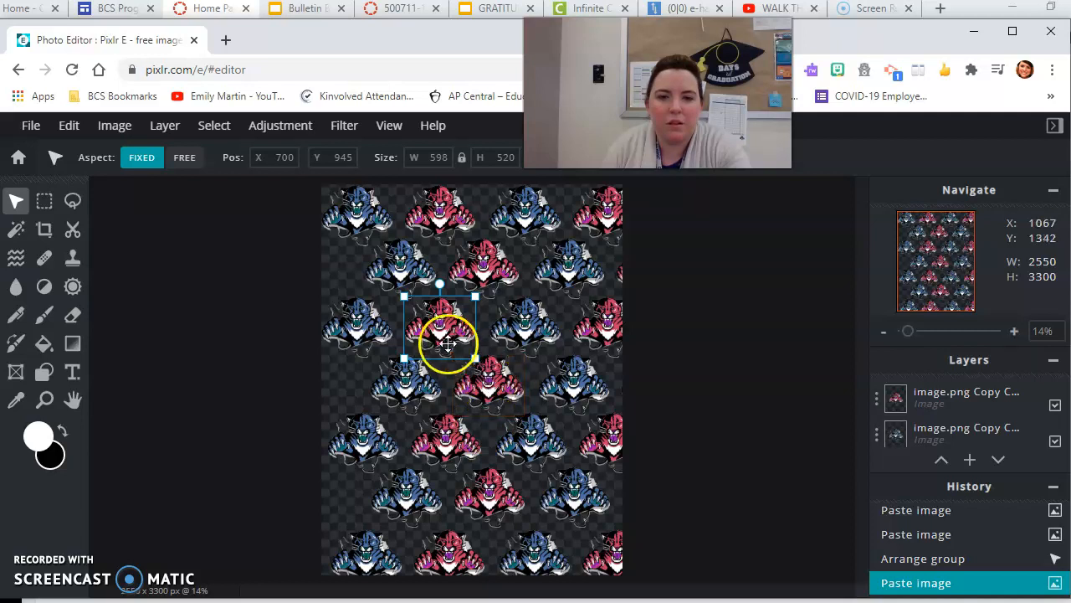
- Slide a single cougar copy into the upper gap along the canvas's left edge
{"action": "left_click_drag", "start_coordinate": [439, 343], "coordinate": [314, 281]}
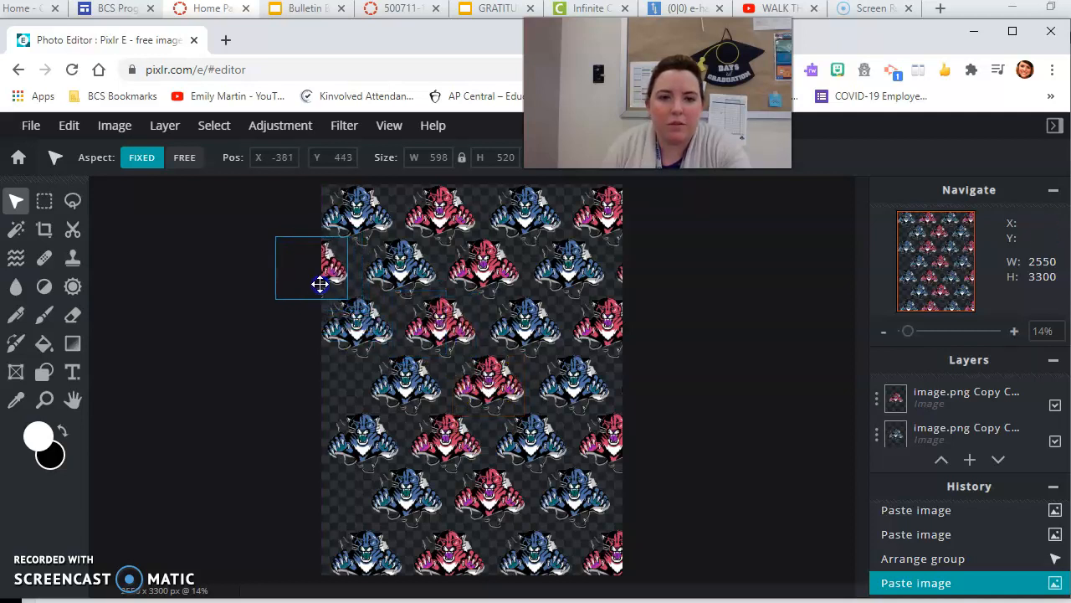
{"action": "left_click_drag", "start_coordinate": [320, 284], "coordinate": [318, 294]}
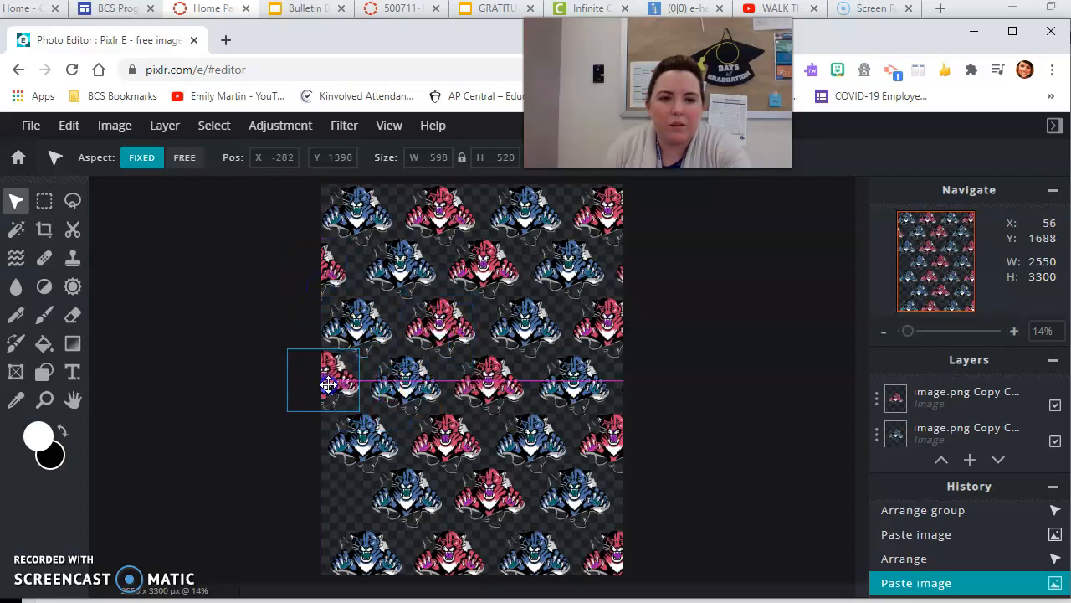
{"action": "left_click_drag", "start_coordinate": [326, 382], "coordinate": [321, 388]}
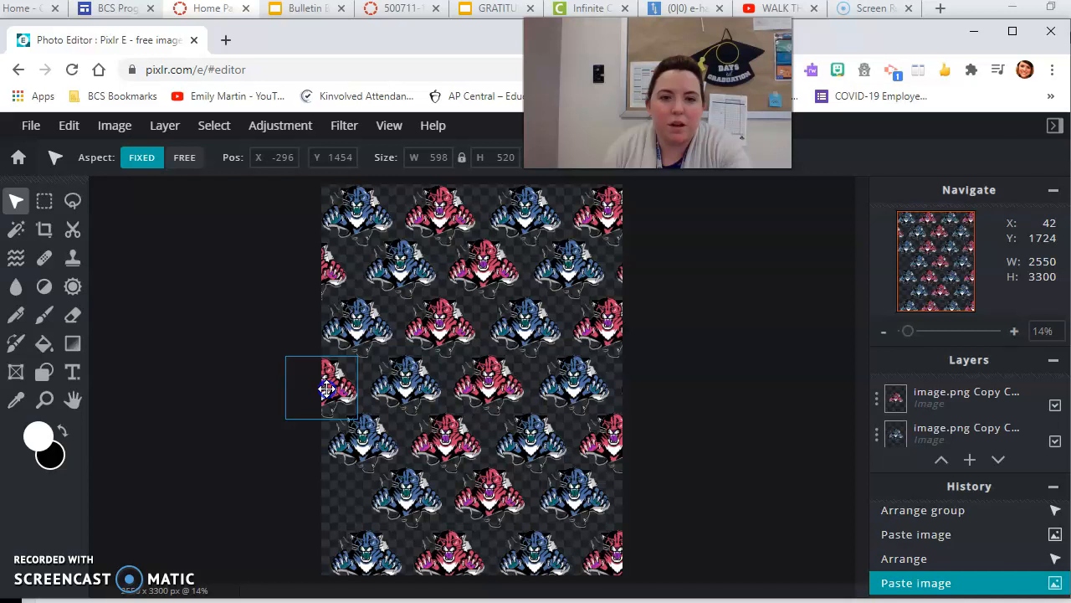
- Move another cougar copy into the lower left-edge gap and settle its position
{"action": "left_click_drag", "start_coordinate": [321, 389], "coordinate": [438, 326]}
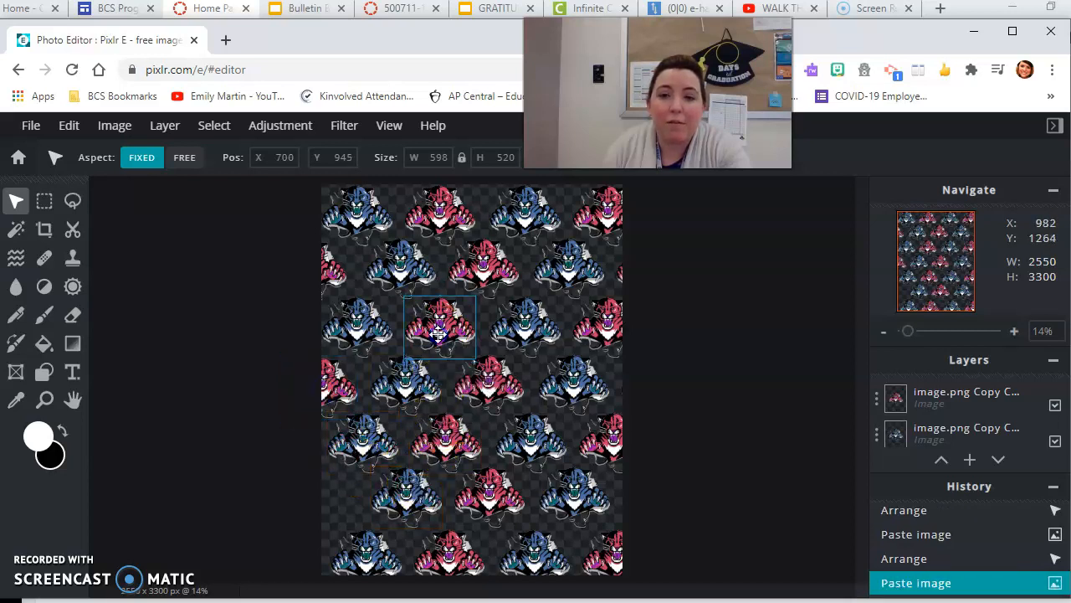
{"action": "left_click_drag", "start_coordinate": [439, 327], "coordinate": [326, 502]}
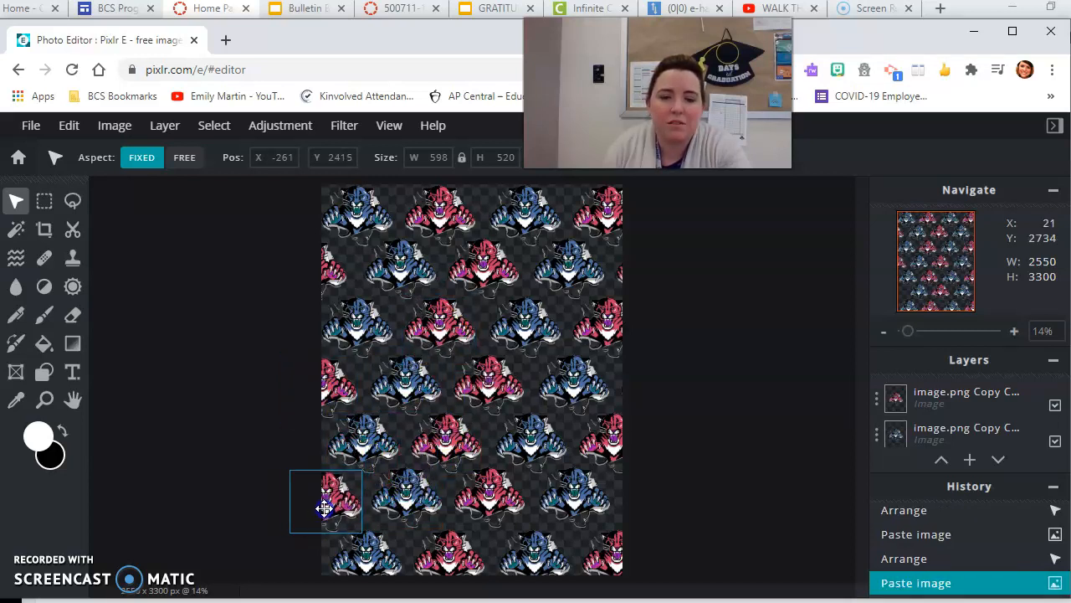
{"action": "left_click_drag", "start_coordinate": [324, 503], "coordinate": [321, 499]}
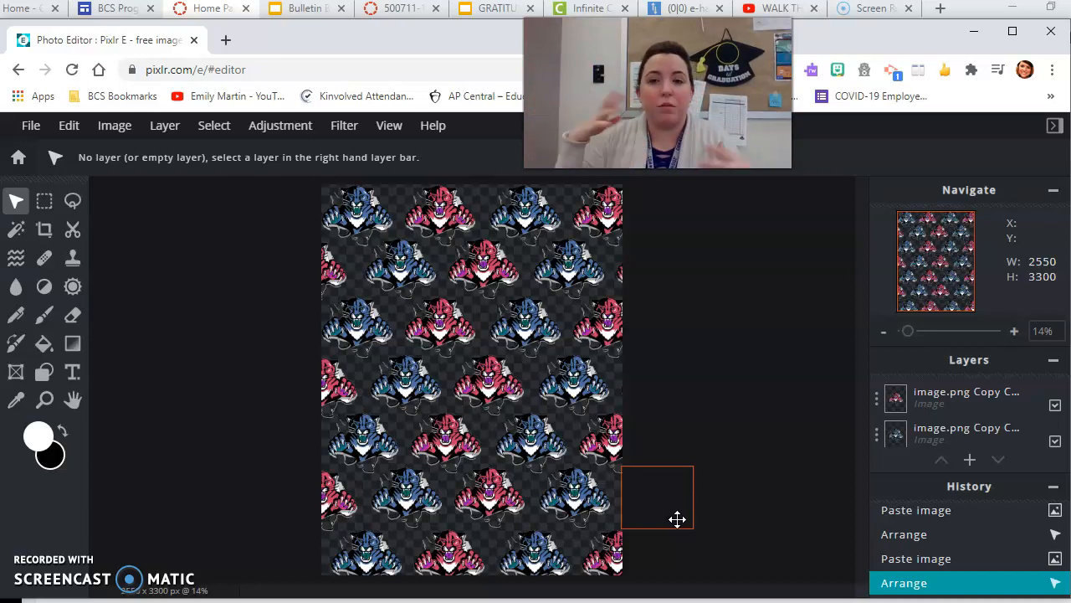
{"action": "mouse_move", "coordinate": [750, 385]}
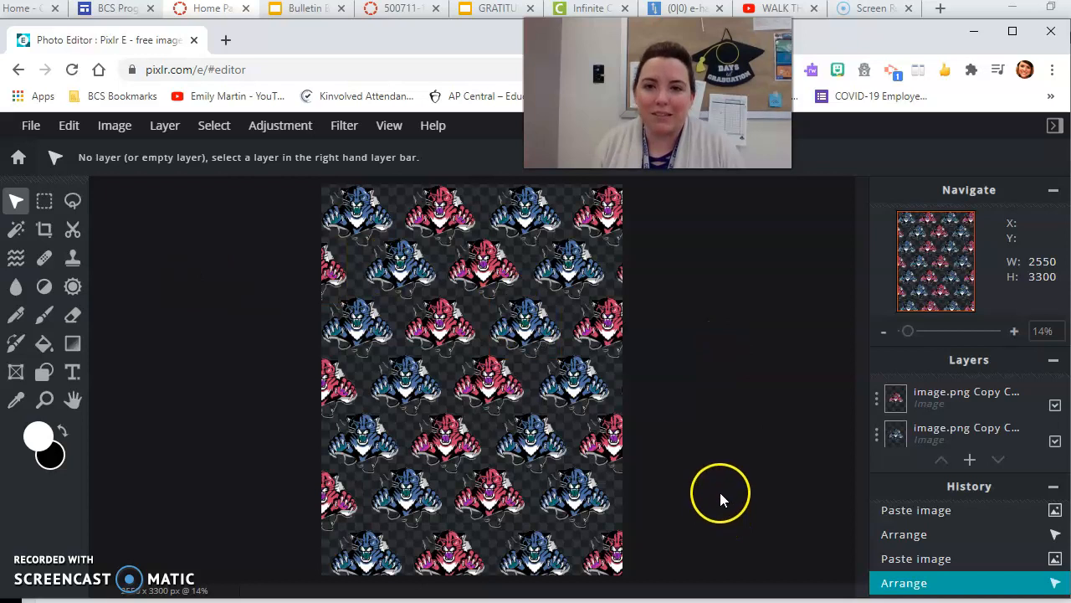
{"action": "mouse_move", "coordinate": [678, 360]}
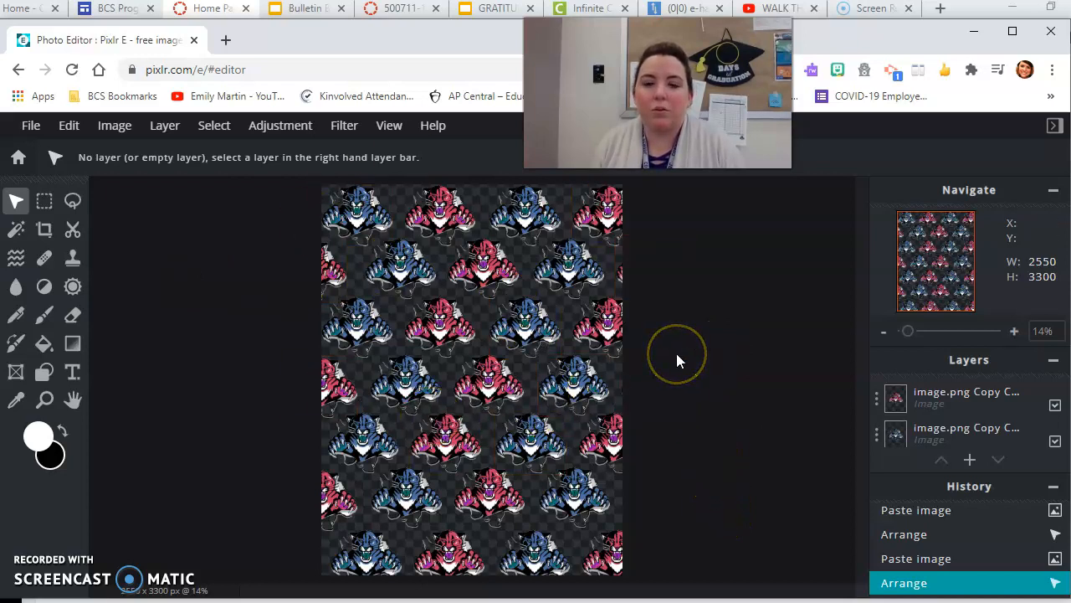
{"action": "mouse_move", "coordinate": [835, 432]}
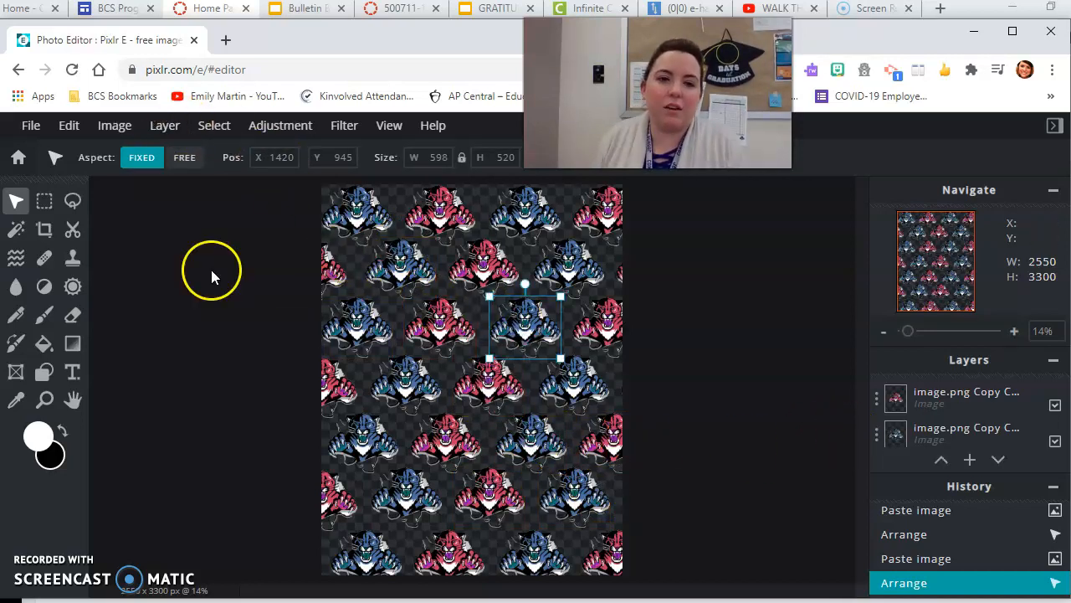
{"action": "mouse_move", "coordinate": [707, 418]}
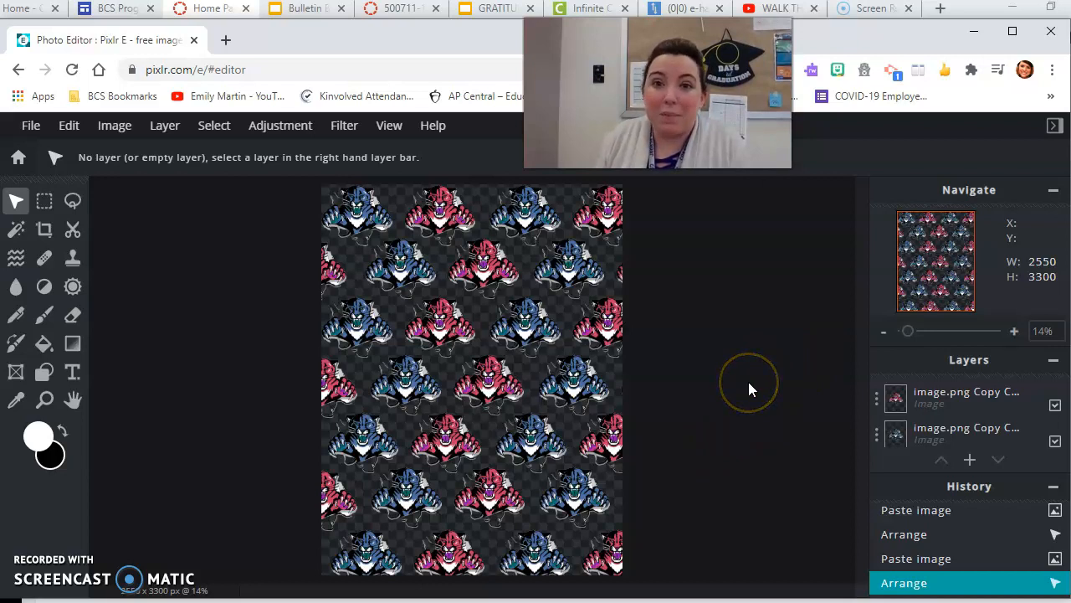
{"action": "mouse_move", "coordinate": [151, 536]}
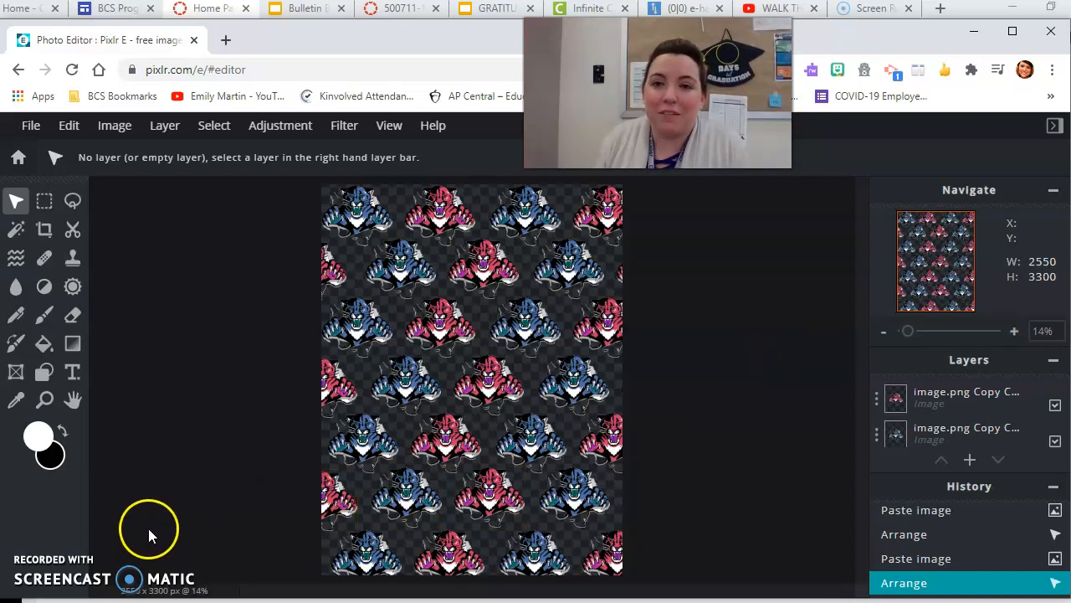
{"action": "mouse_move", "coordinate": [37, 566]}
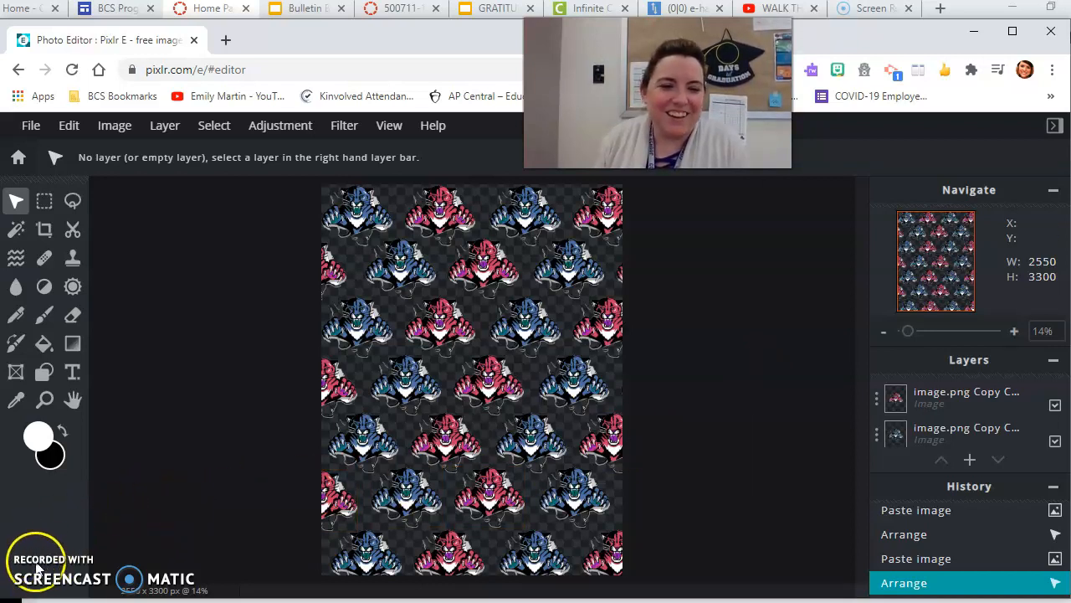